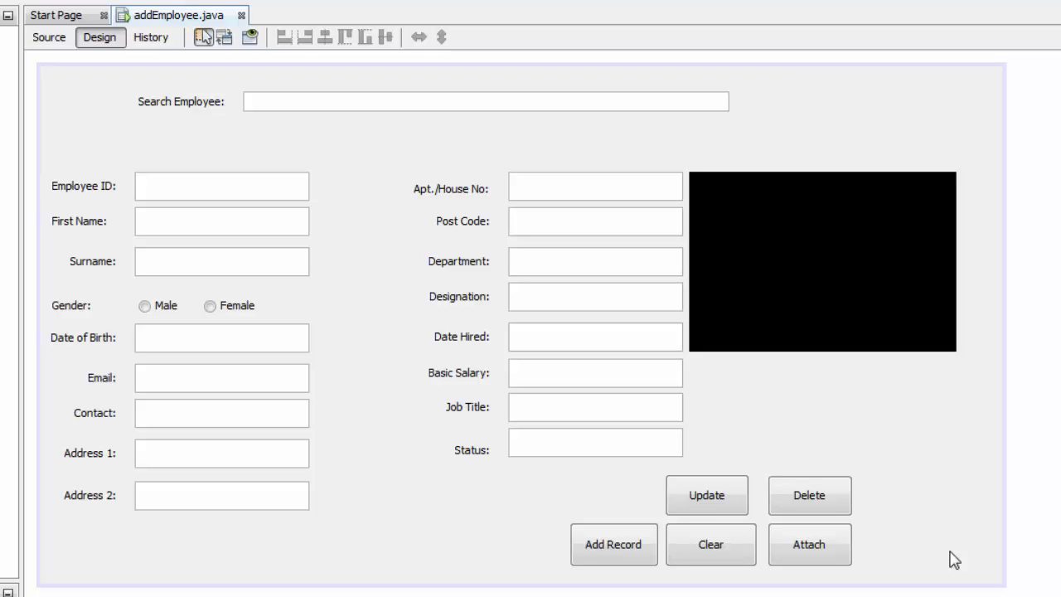
In Source view, start 'int x = JOptionPane.showConfirmDialog' in jButton1ActionPerformed.
click(612, 544)
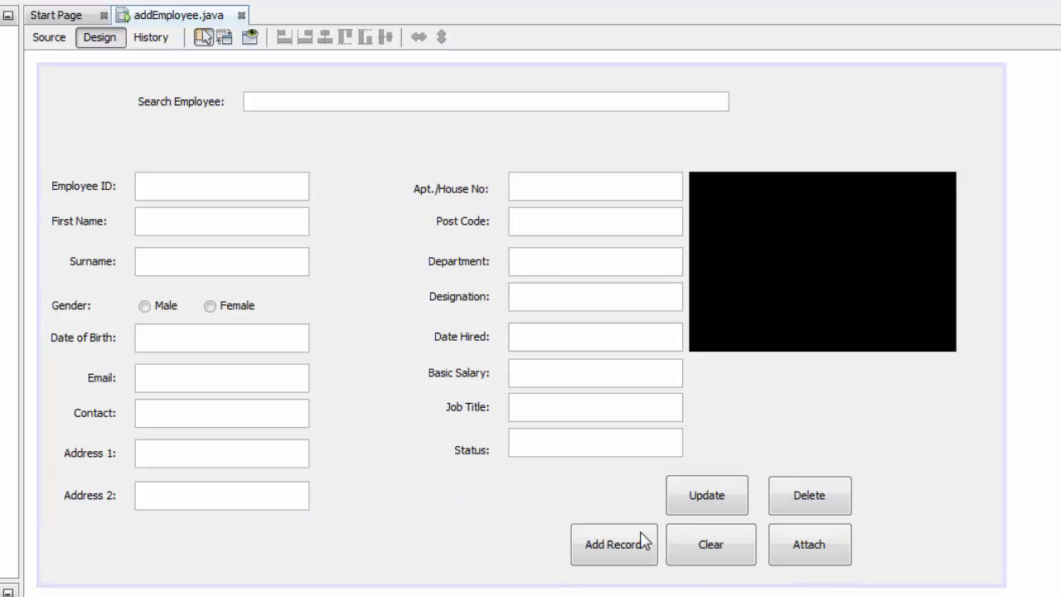
click(48, 37)
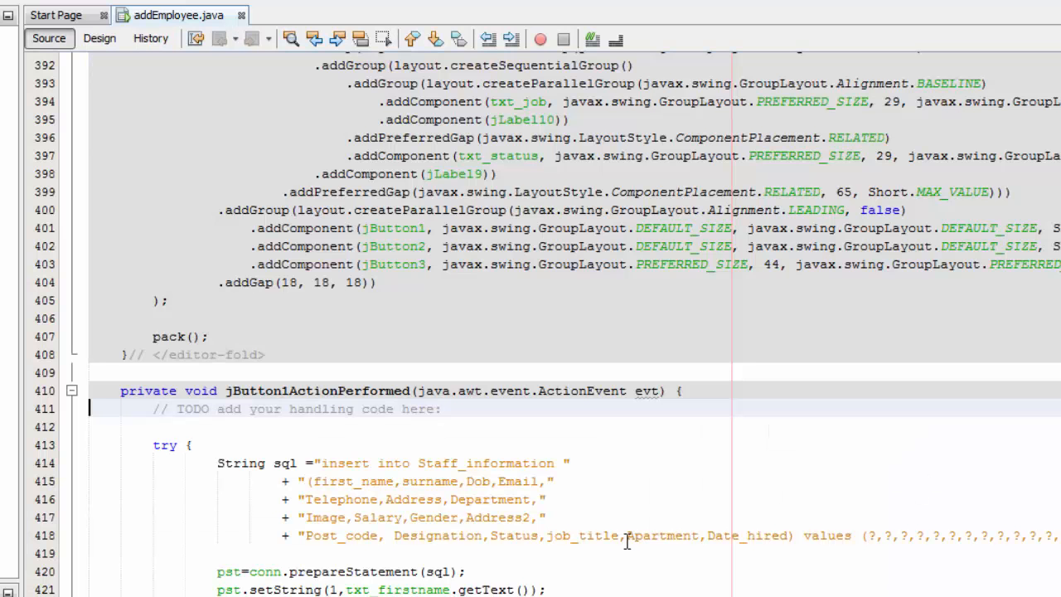
scroll(down, 3)
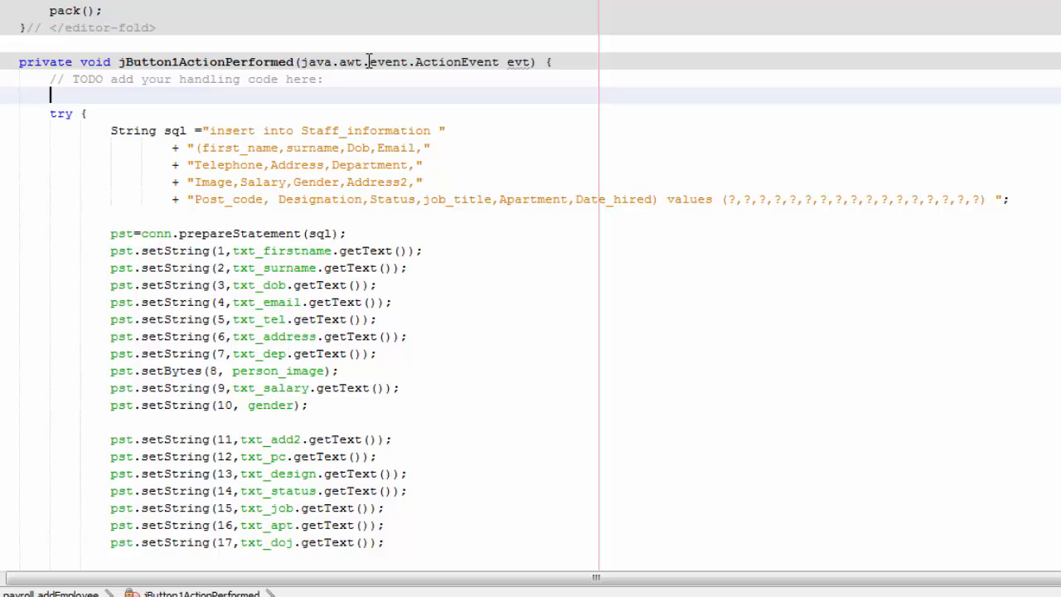
text(int x)
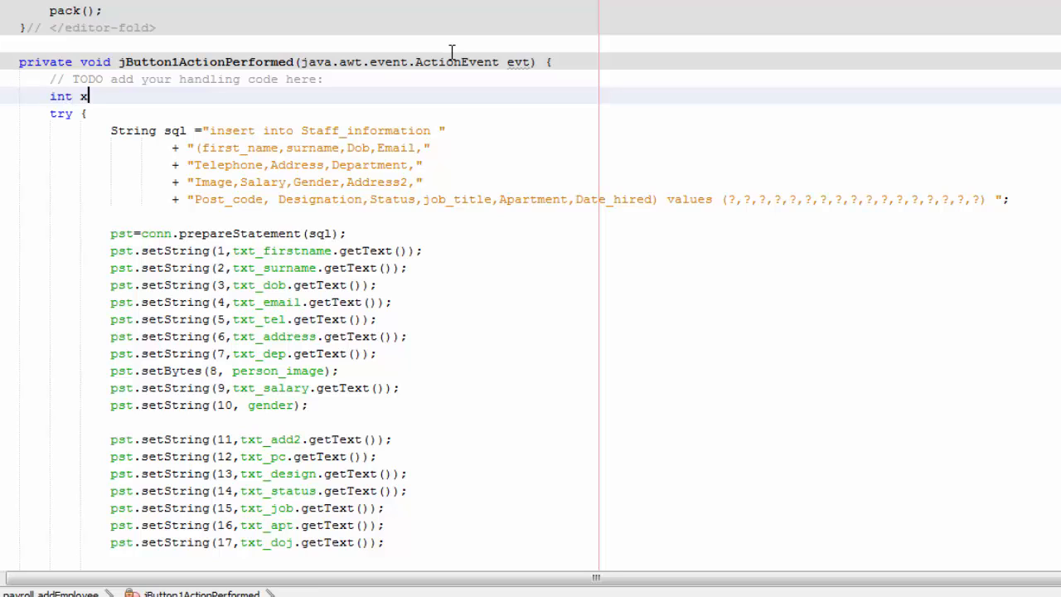
text(= Jo)
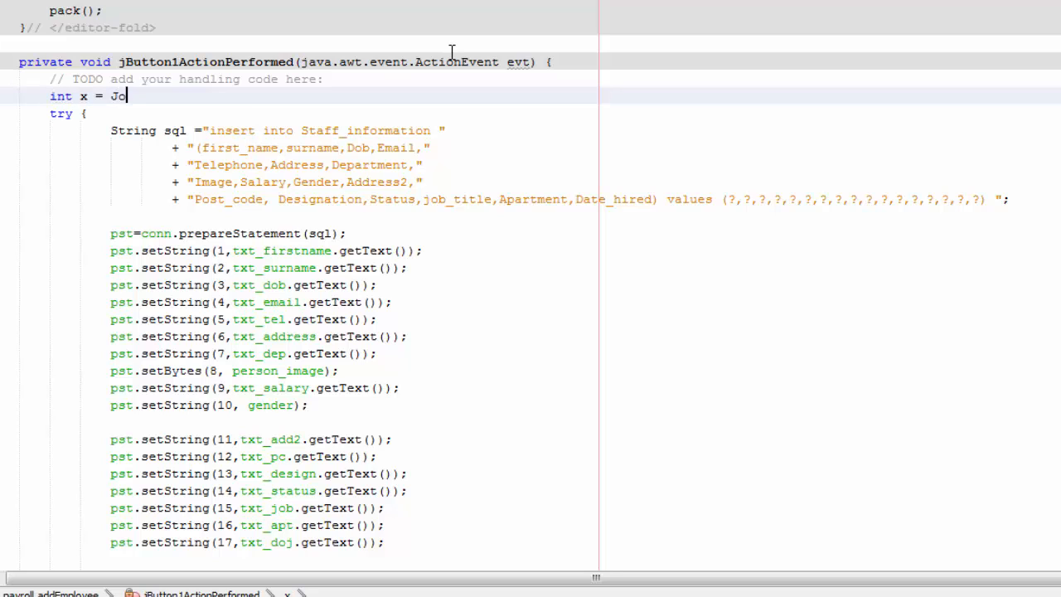
text(pti)
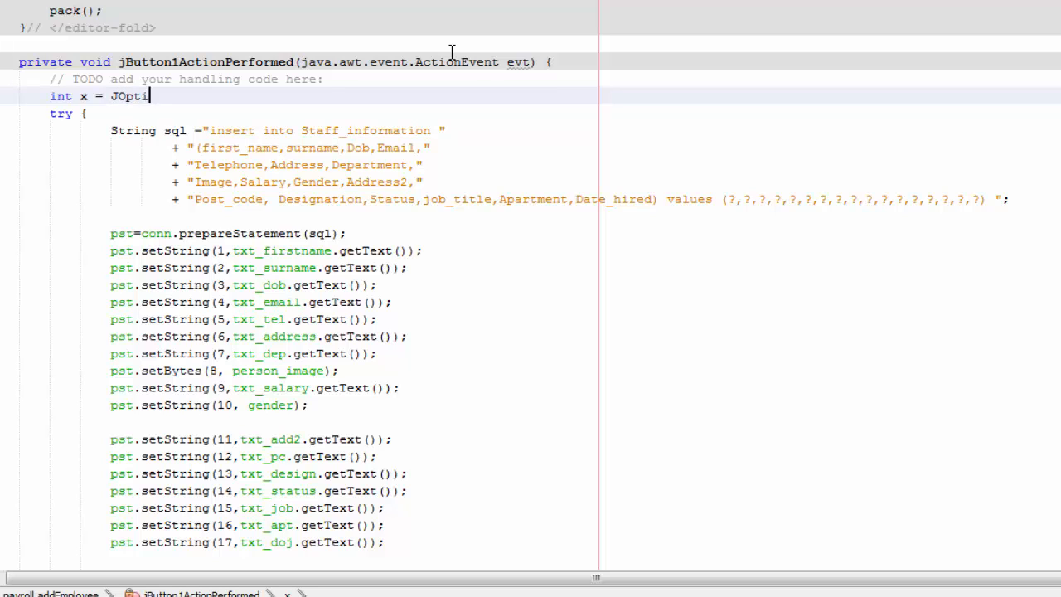
text(onPan)
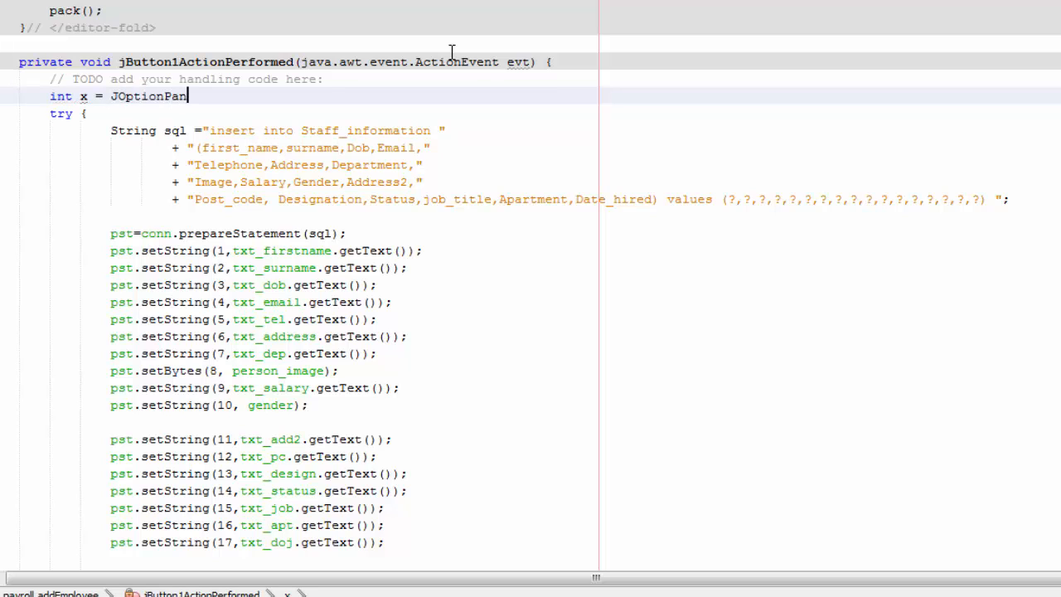
text(e)
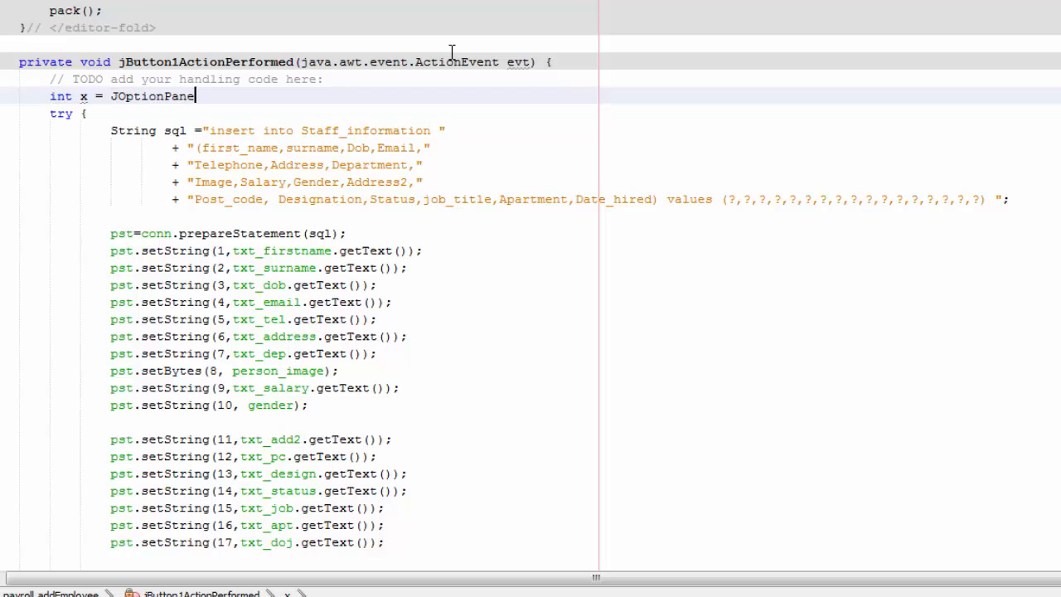
text(.)
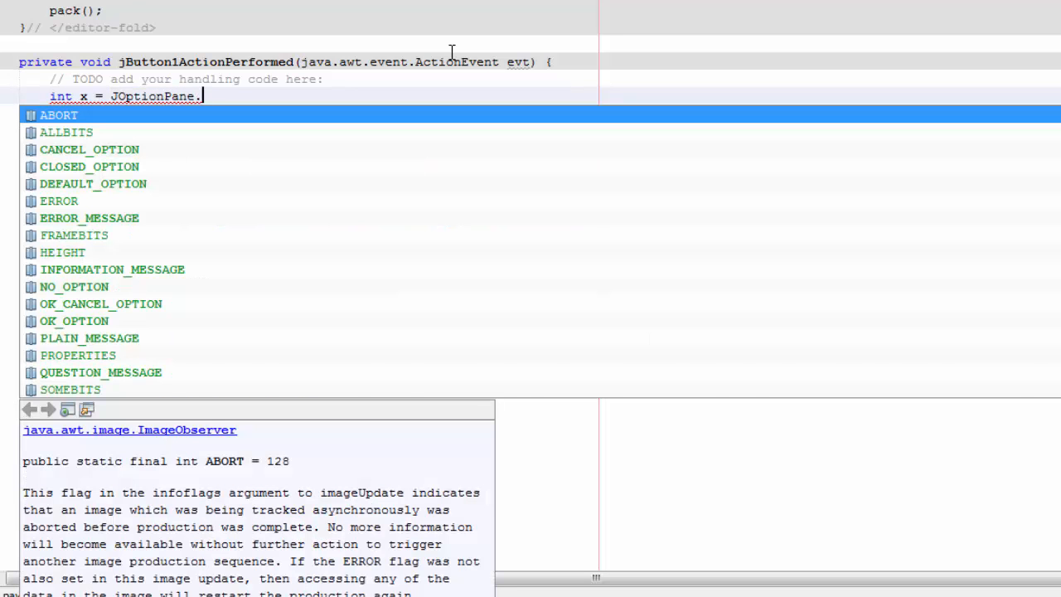
text(show)
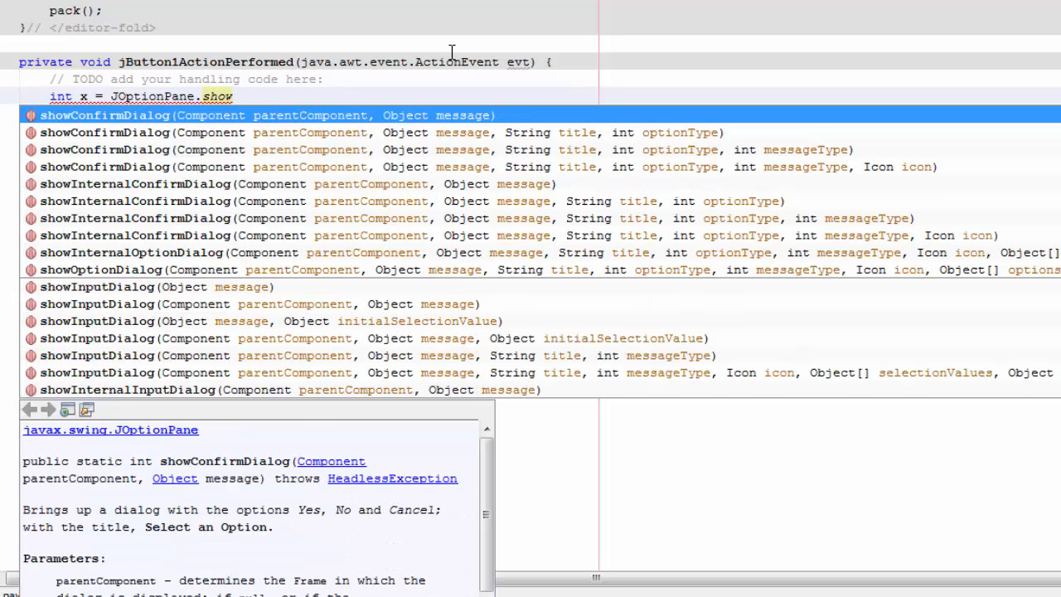
text(d)
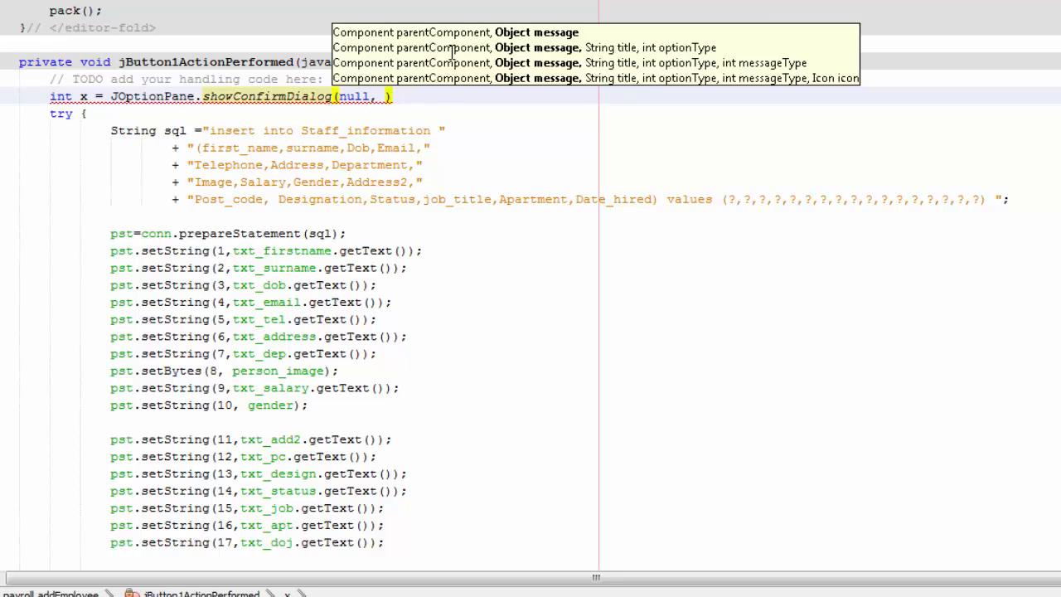
Fill in the message 'Are you sure you want to add record?', title 'Add Record', YES_NO_OPTION.
text("")
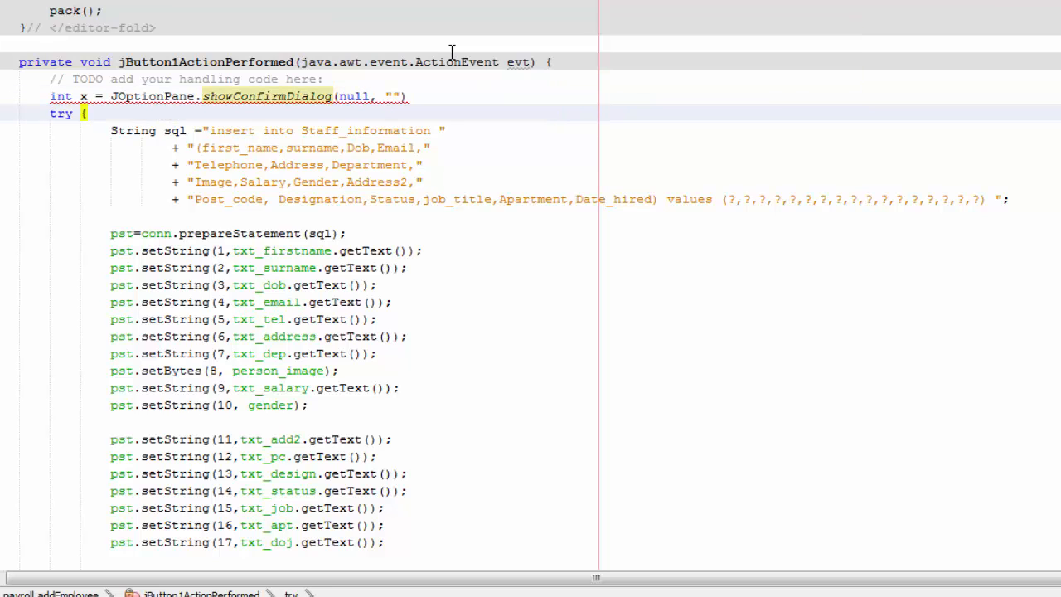
text(A)
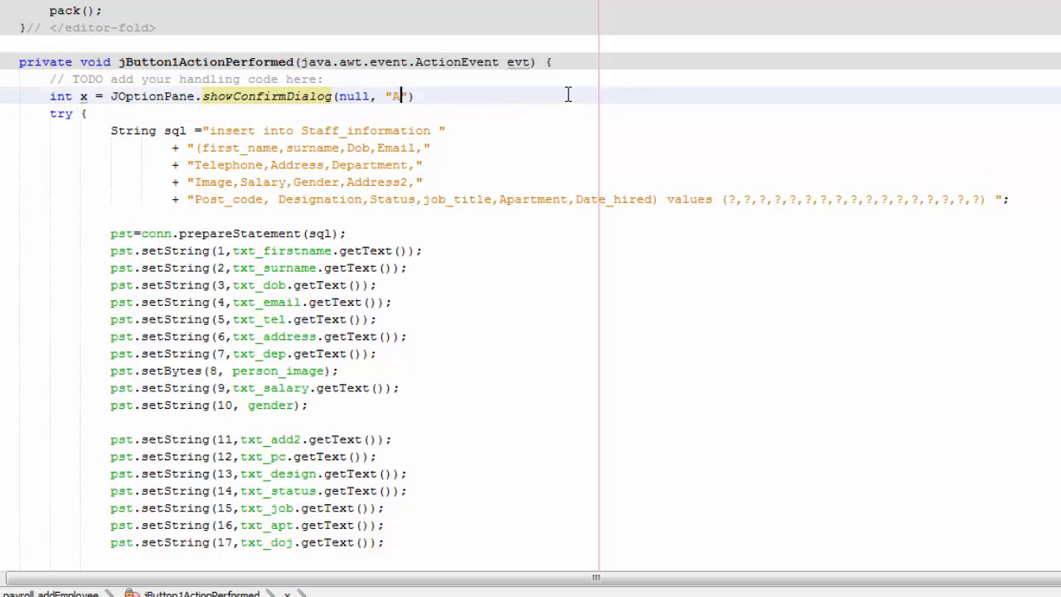
text(re you sure)
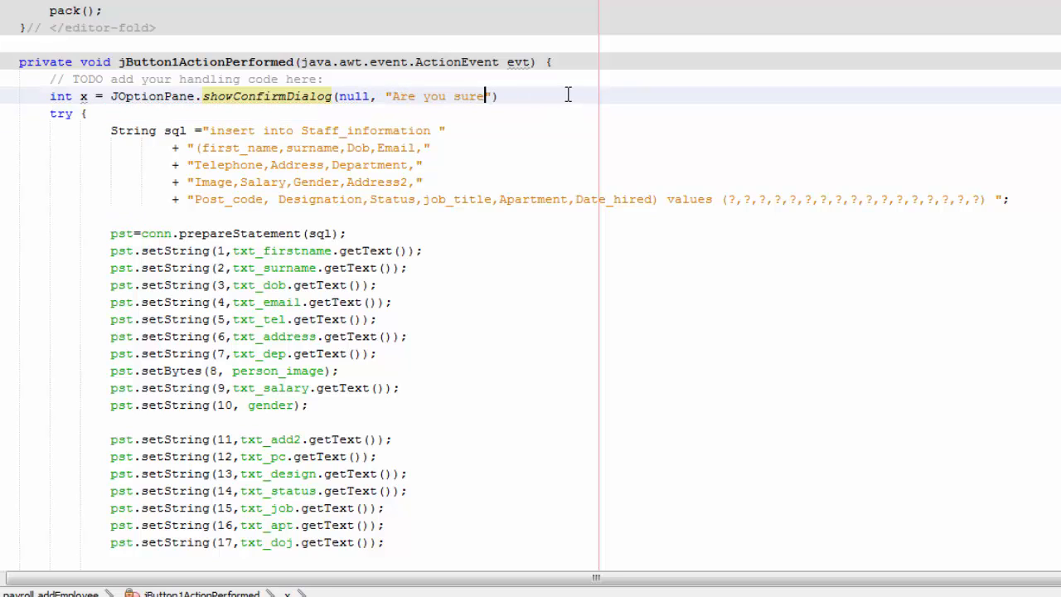
text(you want to add record?)
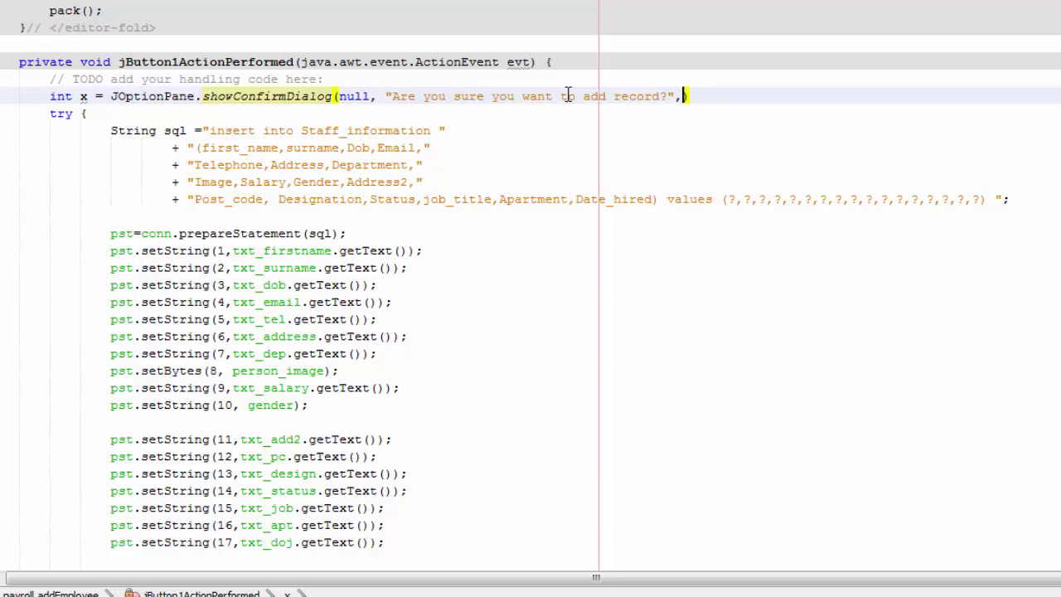
text("")
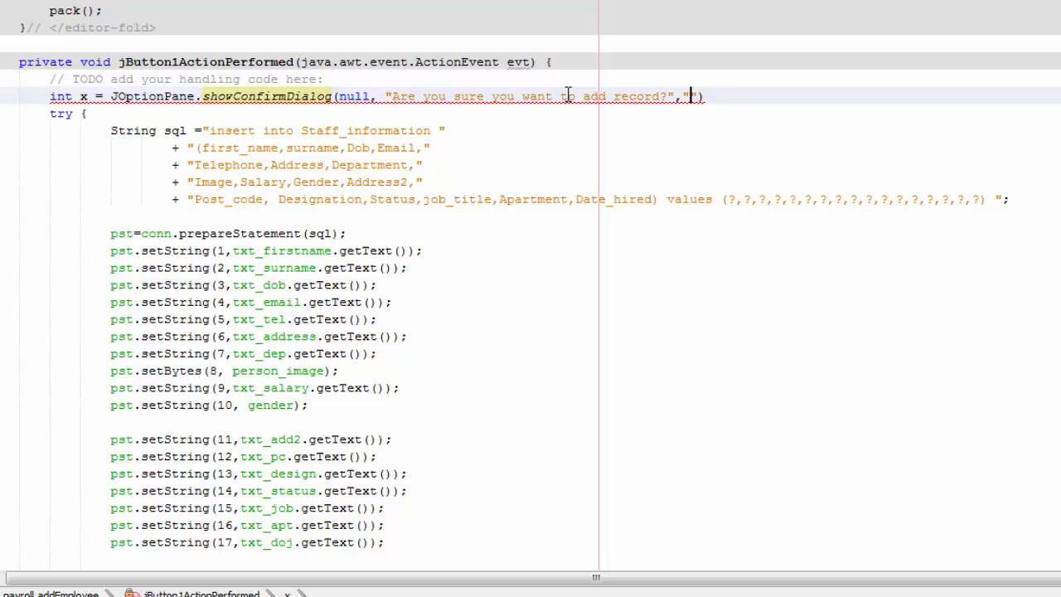
text(")
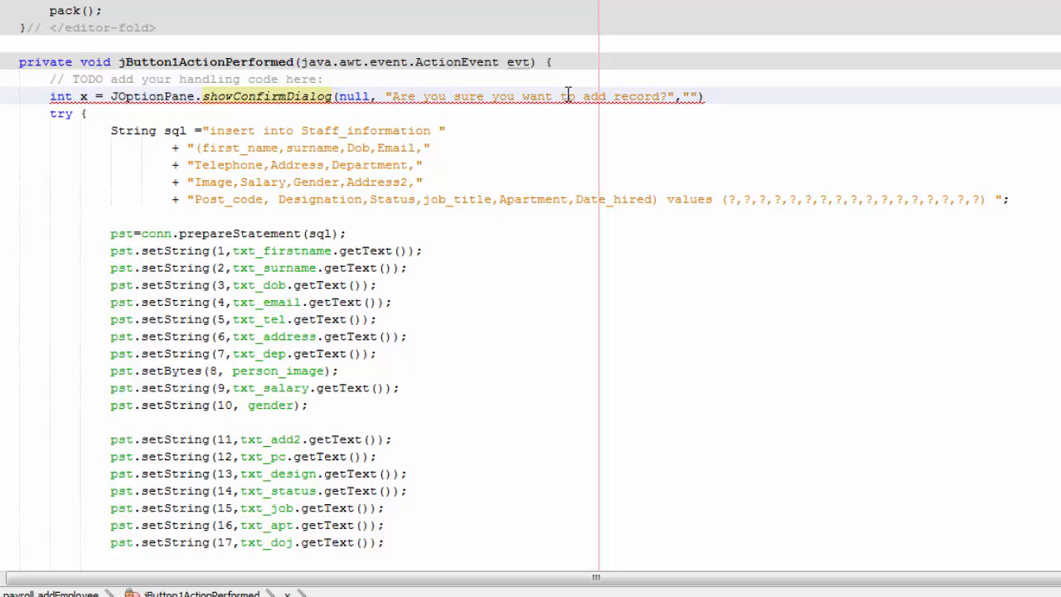
text(A)
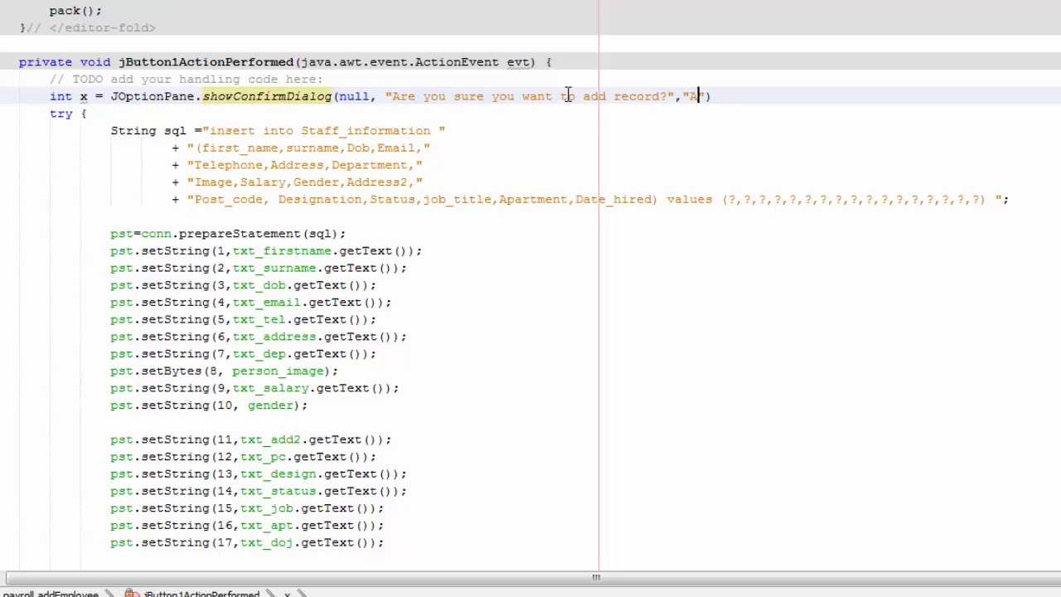
text(dd Recr)
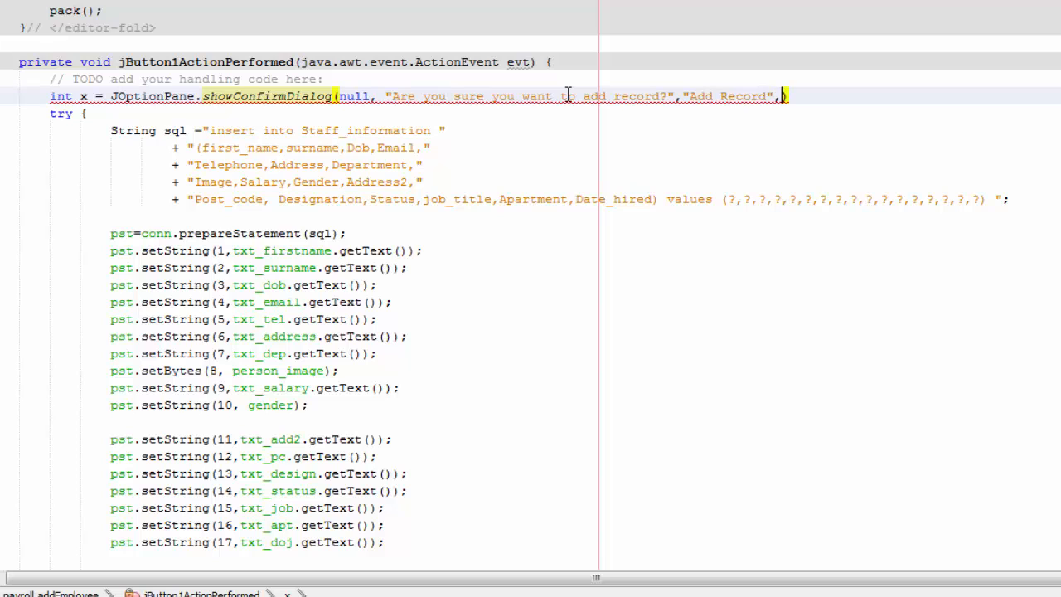
text(JOp)
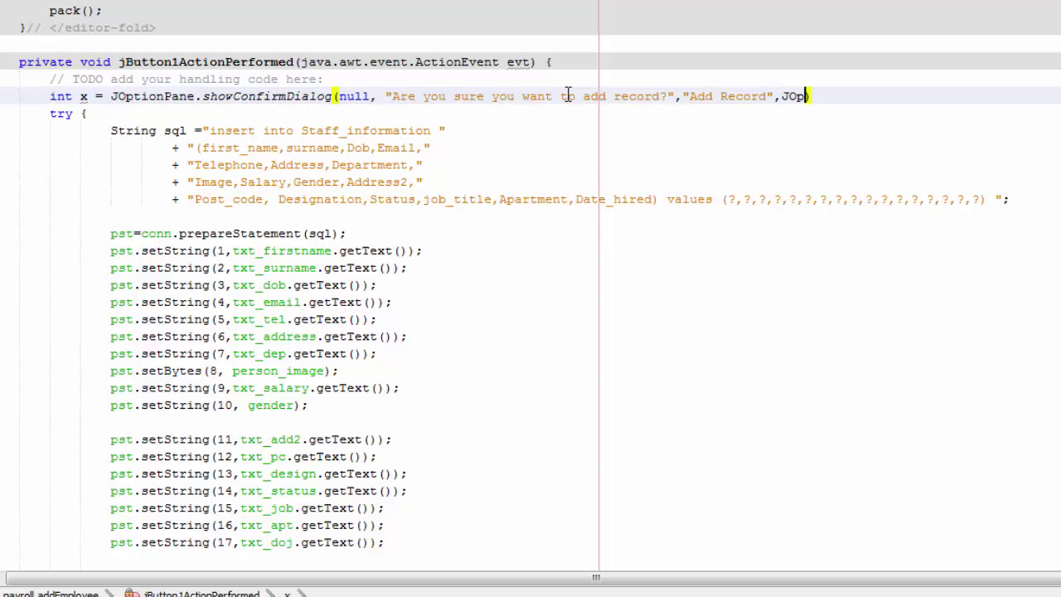
text(tionPane)
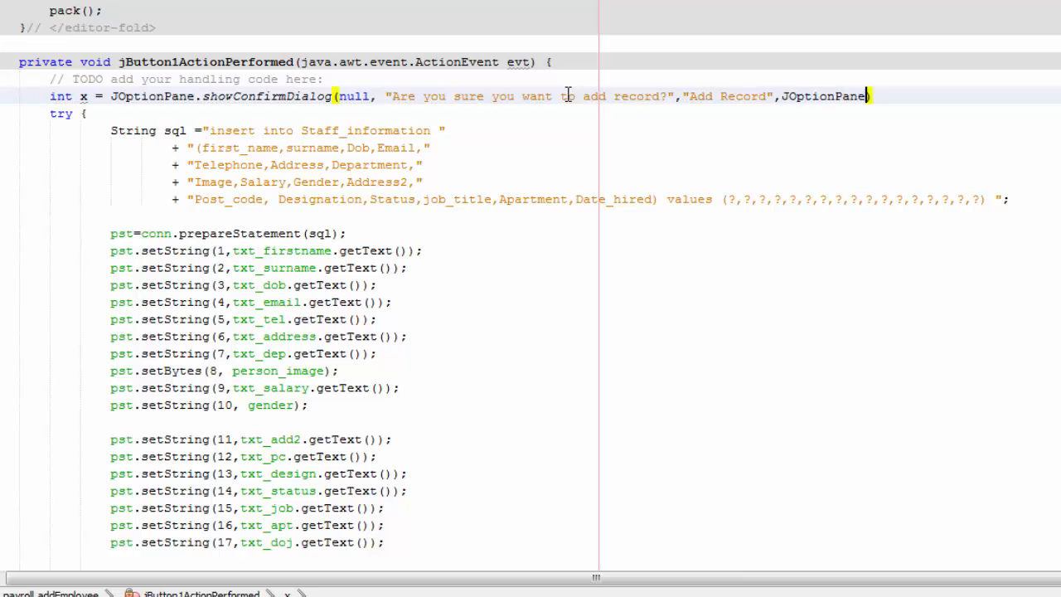
text(y)
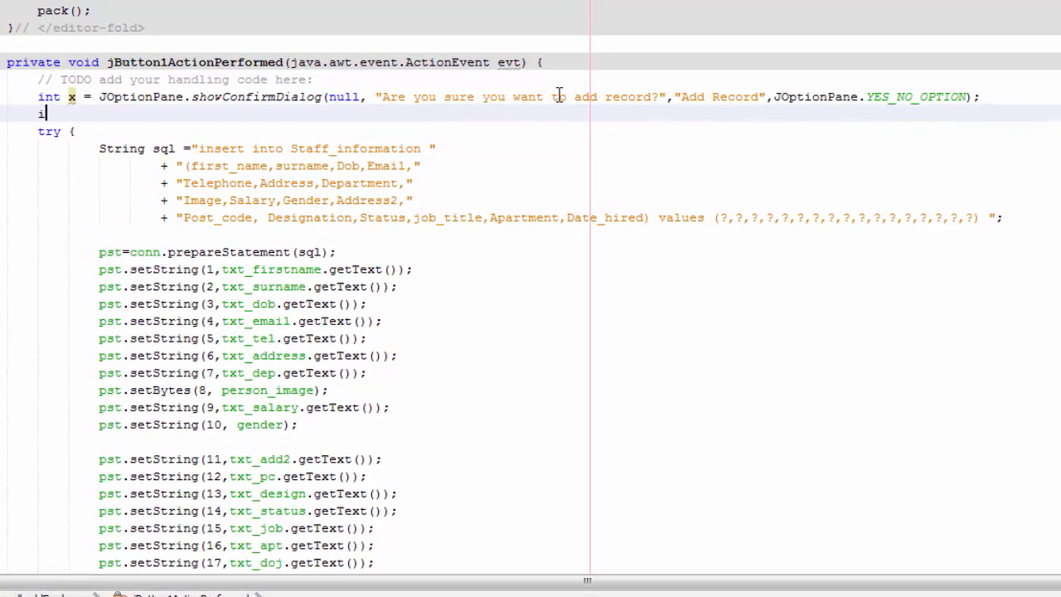
Wrap the insert code in if(x==0) with a closing brace after the finally block.
text(if(x==0){)
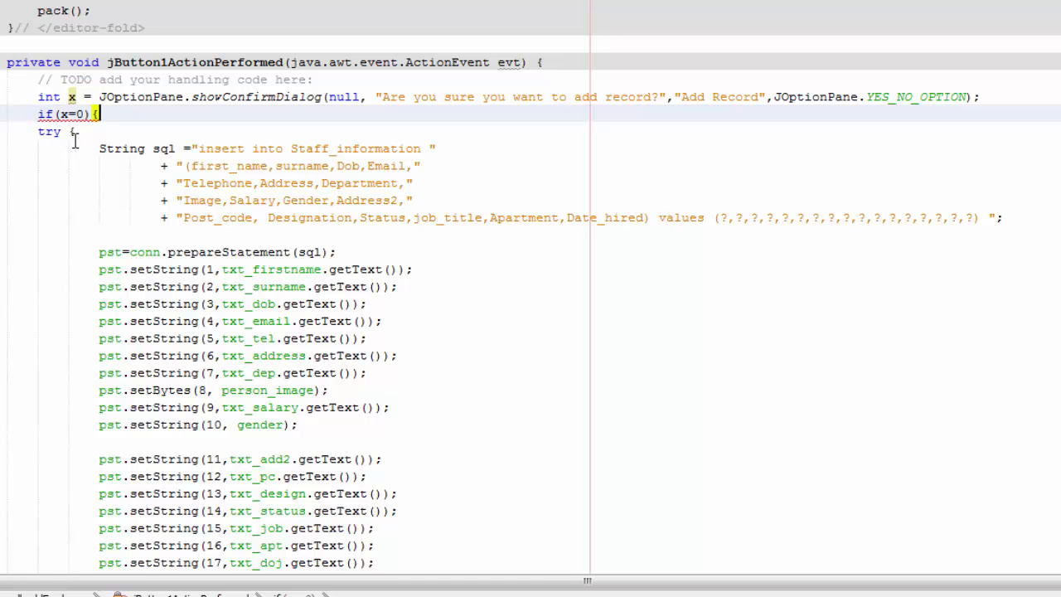
scroll(down, 3)
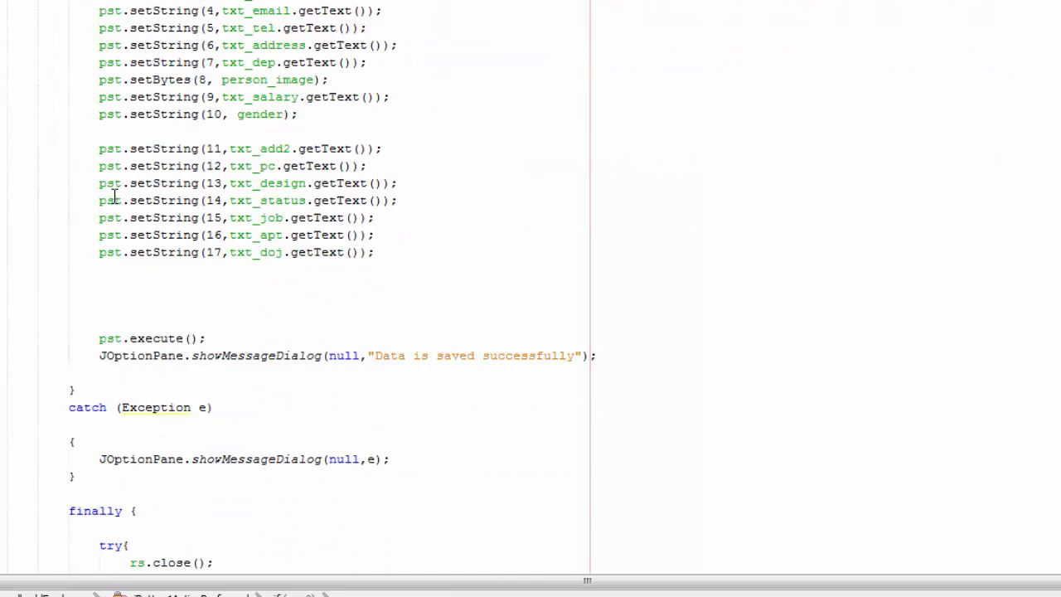
scroll(down, 3)
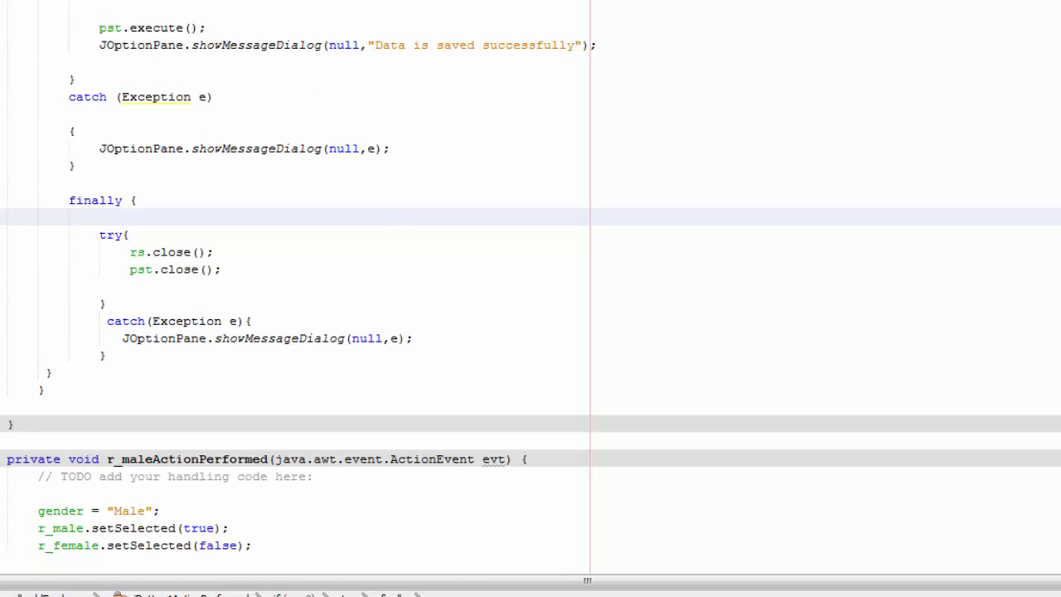
scroll(up, 3)
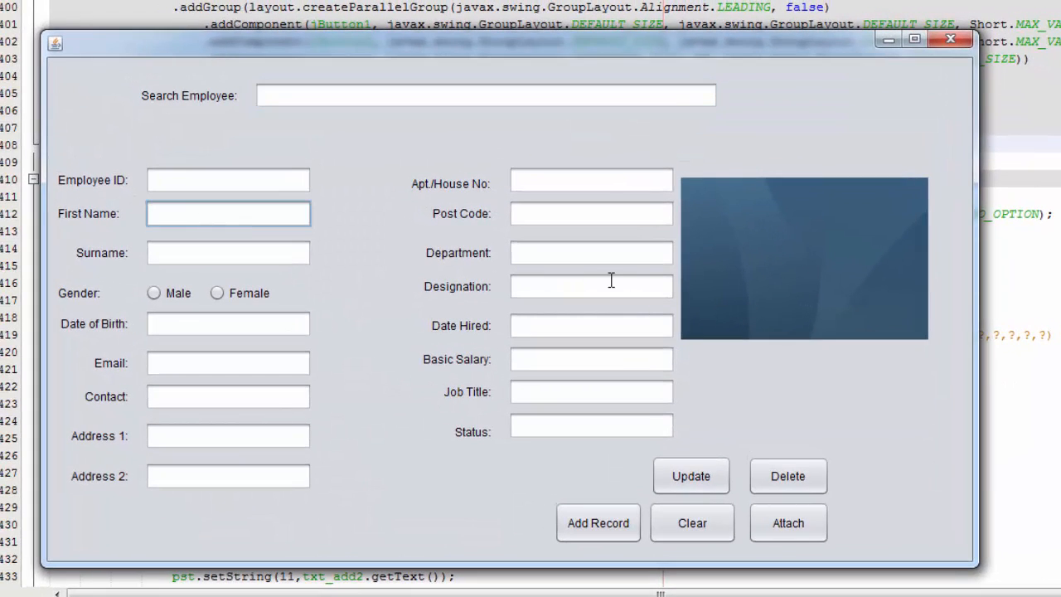
Enter Yuri as First Name and bubble as Surname in the running form.
text(Yuri)
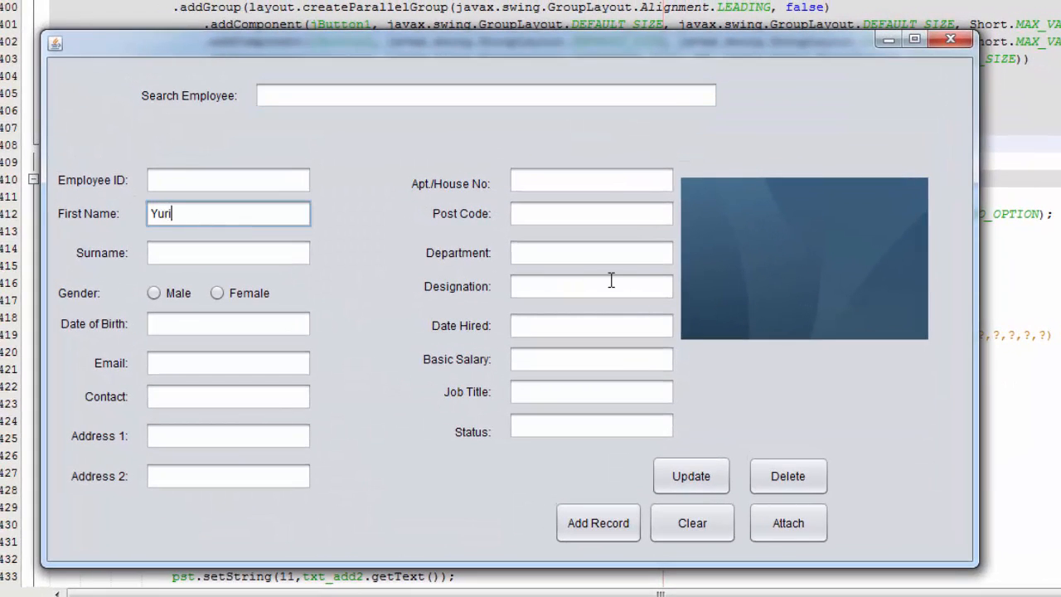
click(228, 253)
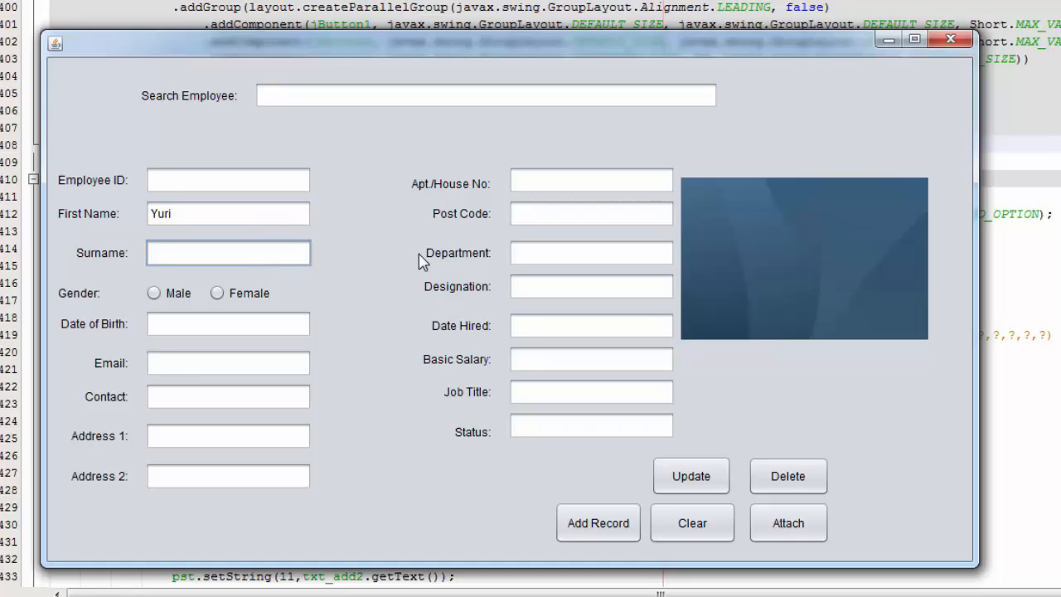
text(bubble)
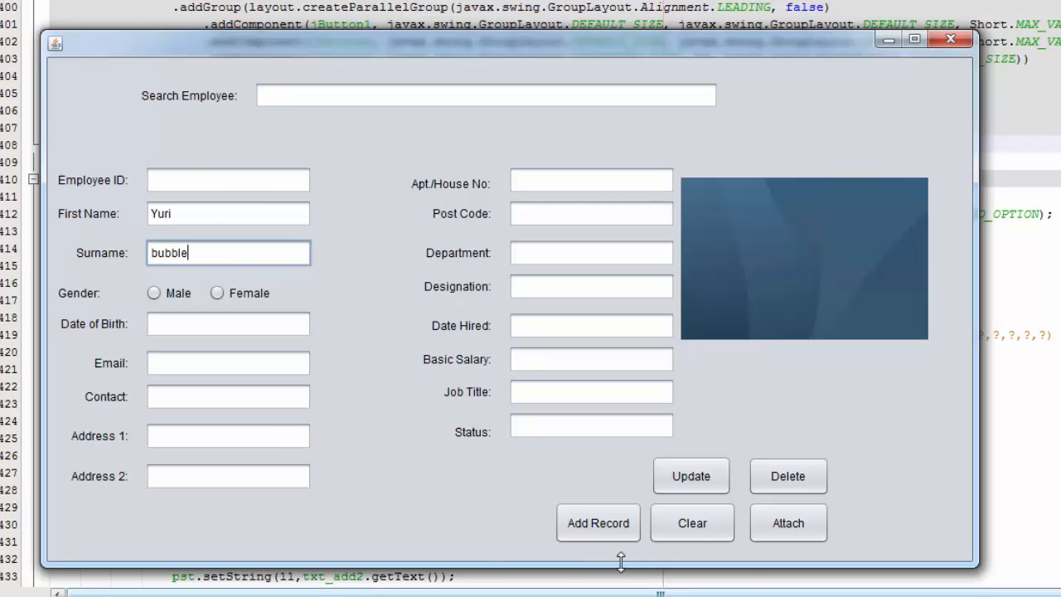
click(598, 522)
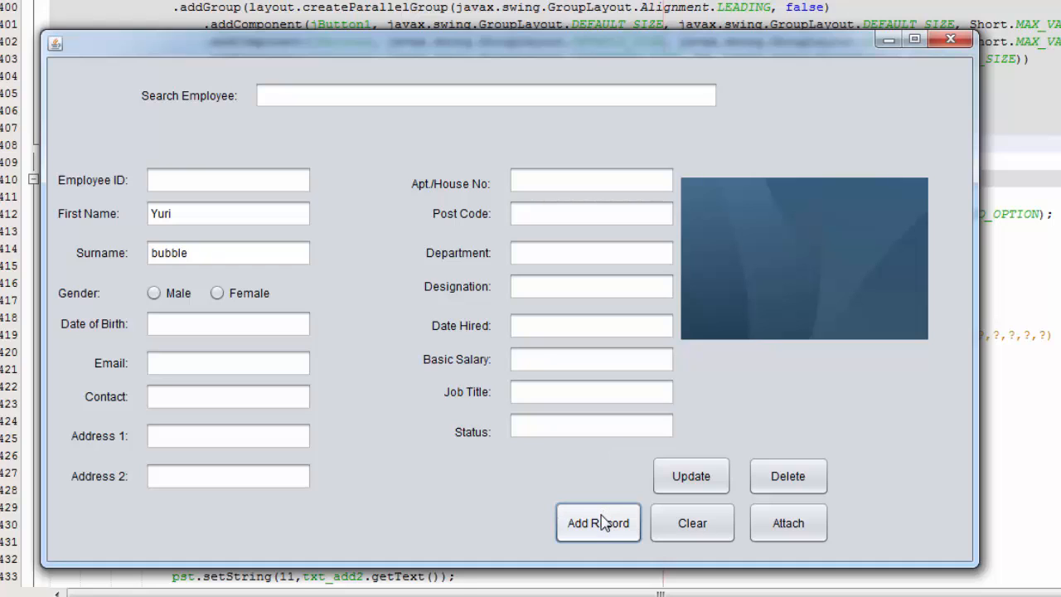
Add the Yuri bubble record, acknowledge the saved and NullPointerException messages, and close the window.
click(598, 522)
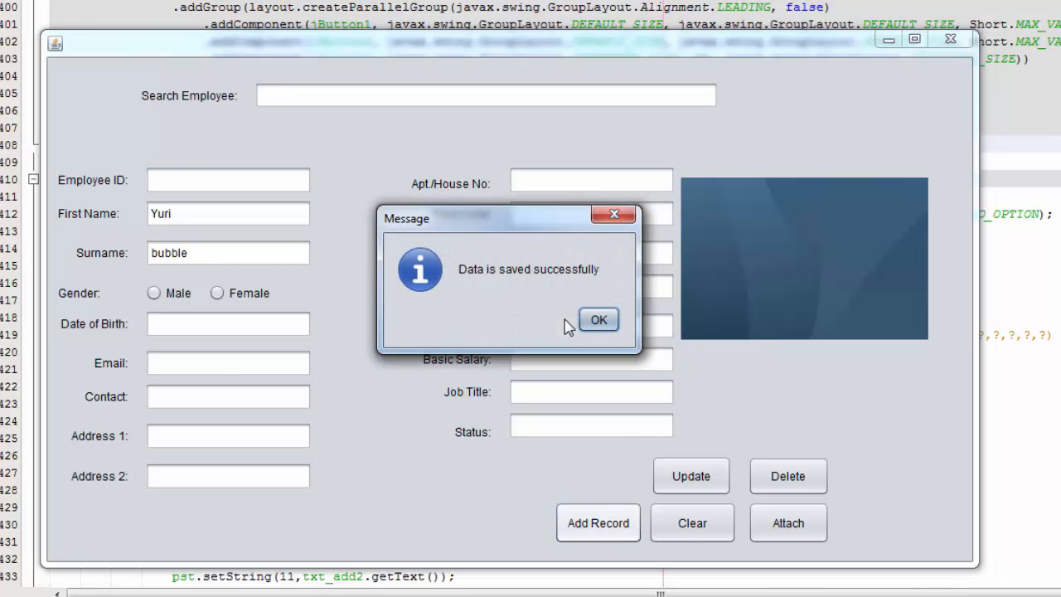
mouse_move(599, 324)
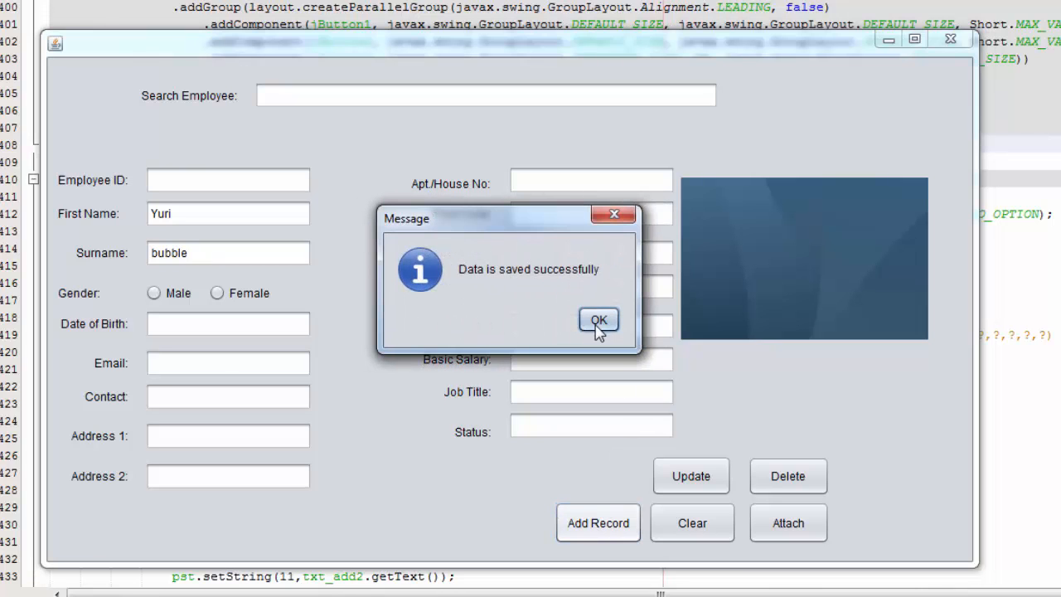
click(598, 320)
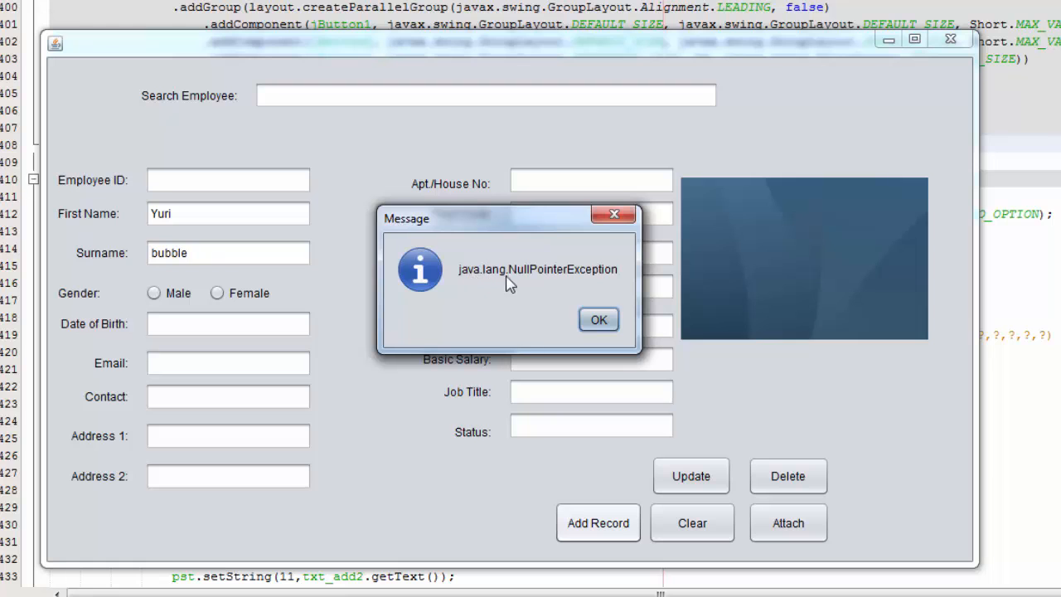
click(598, 319)
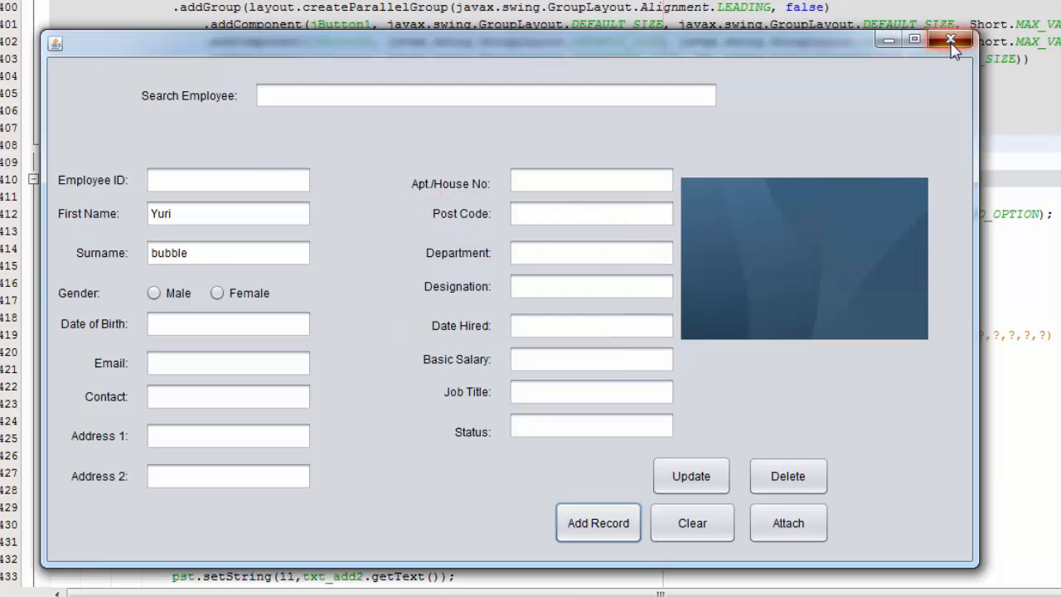
click(951, 40)
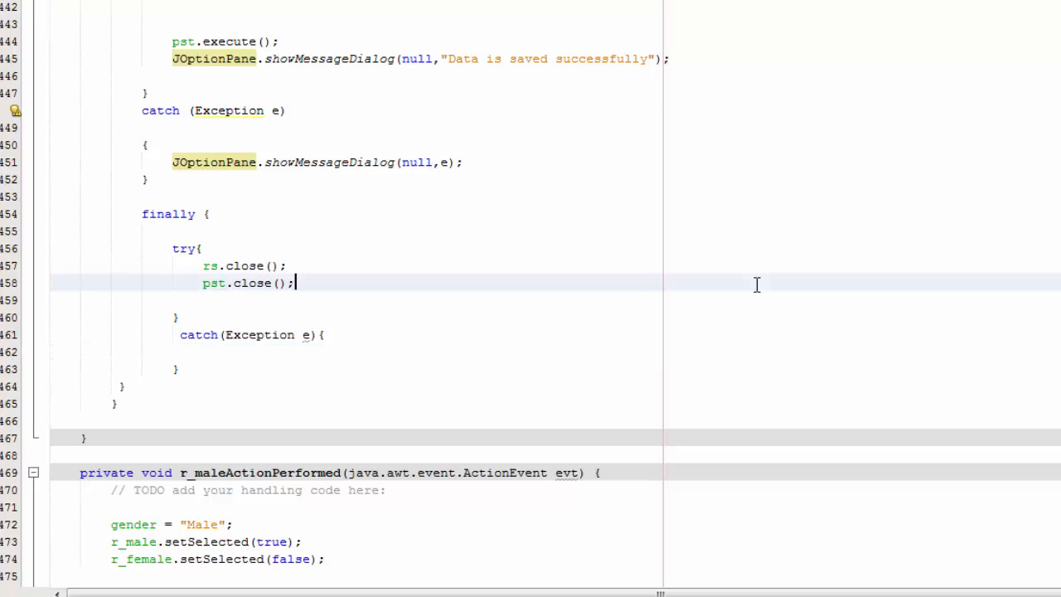
Relaunch the employee form and enter first name google and surname Maps.
click(209, 214)
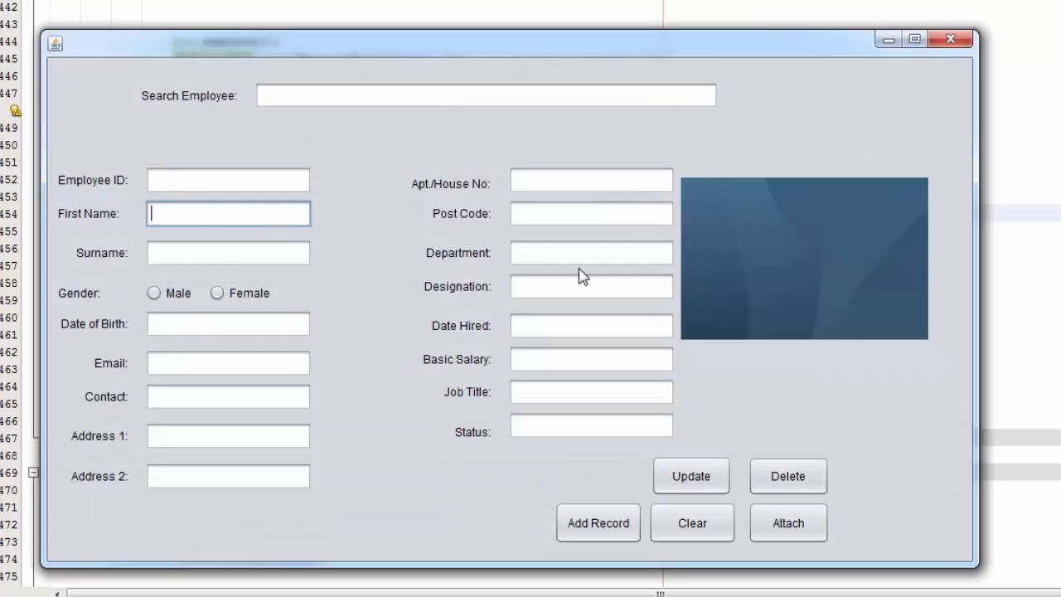
text(google)
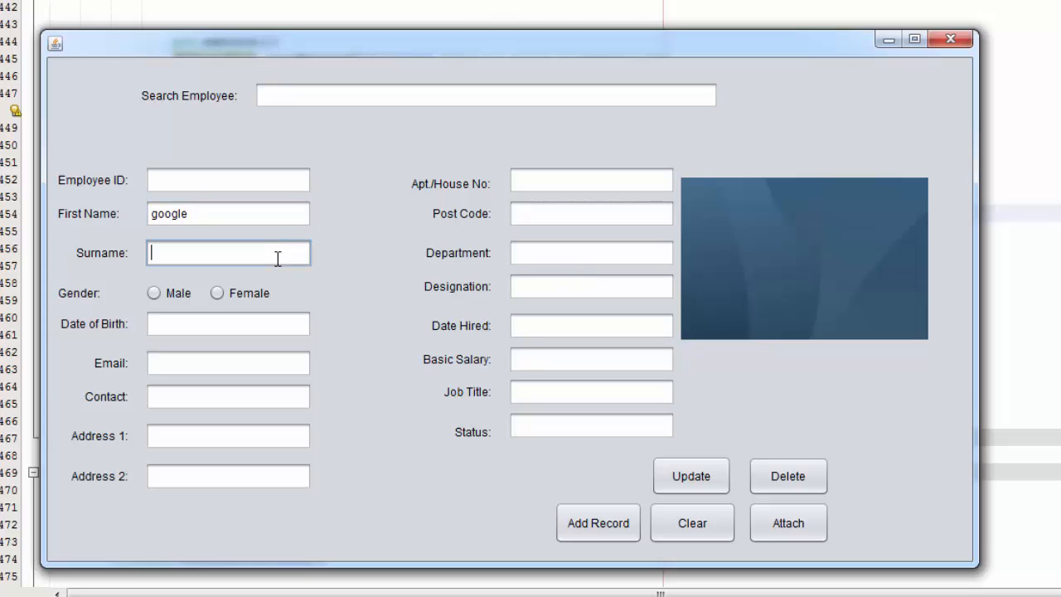
text(Maps)
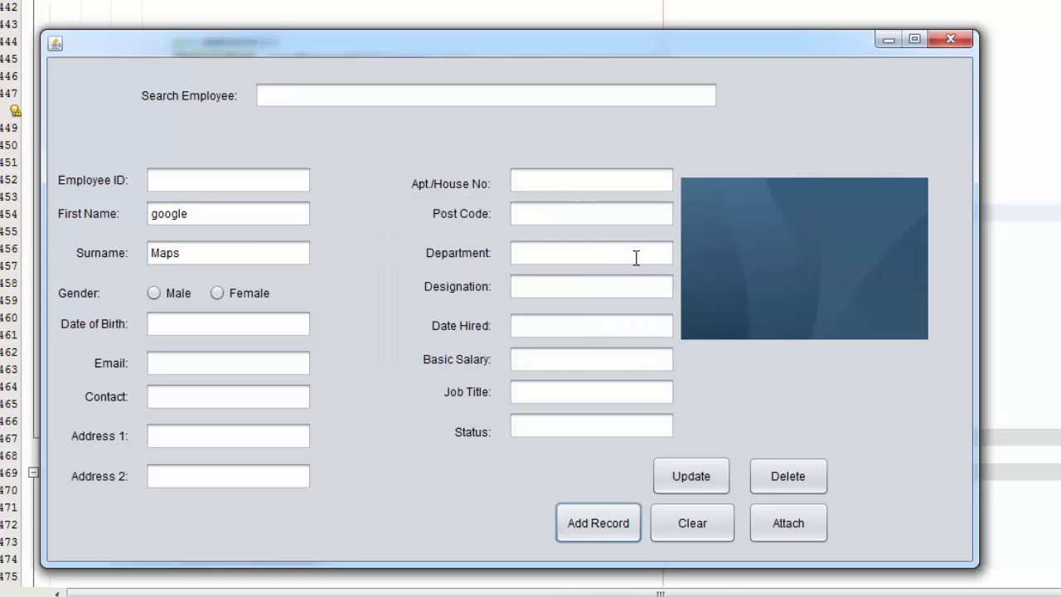
mouse_move(454, 528)
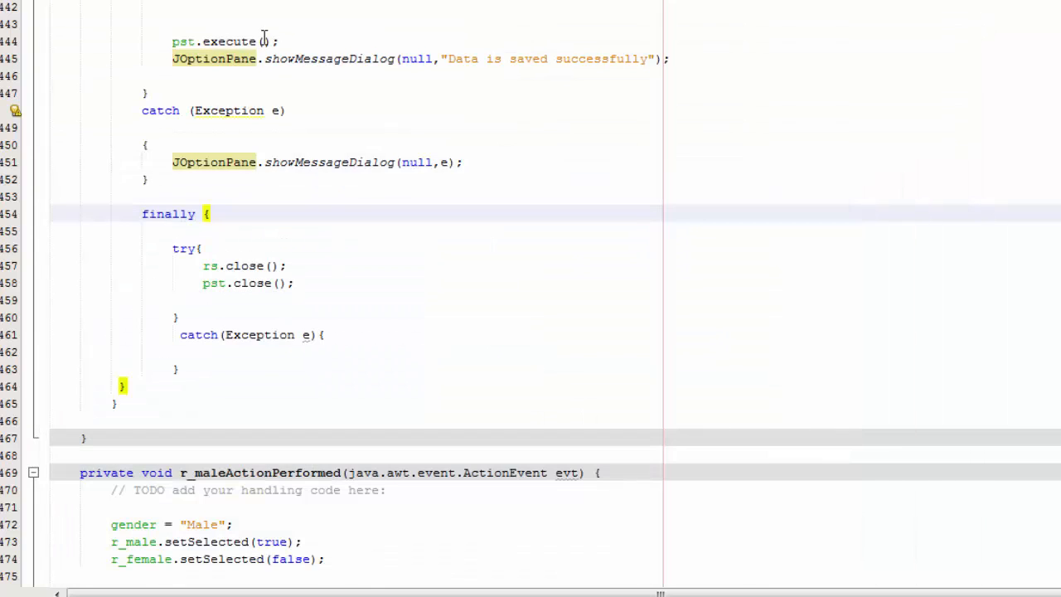
Give jButton6ActionPerformed an 'Update Record' confirmation asking 'Are you sure you want to update record?'.
scroll(up, 3)
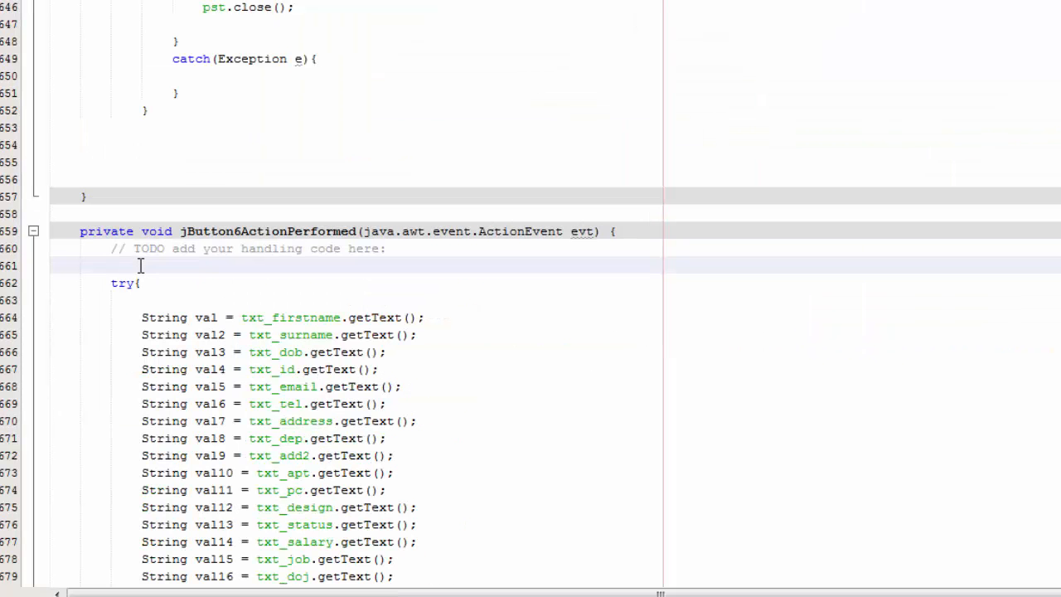
scroll(down, 3)
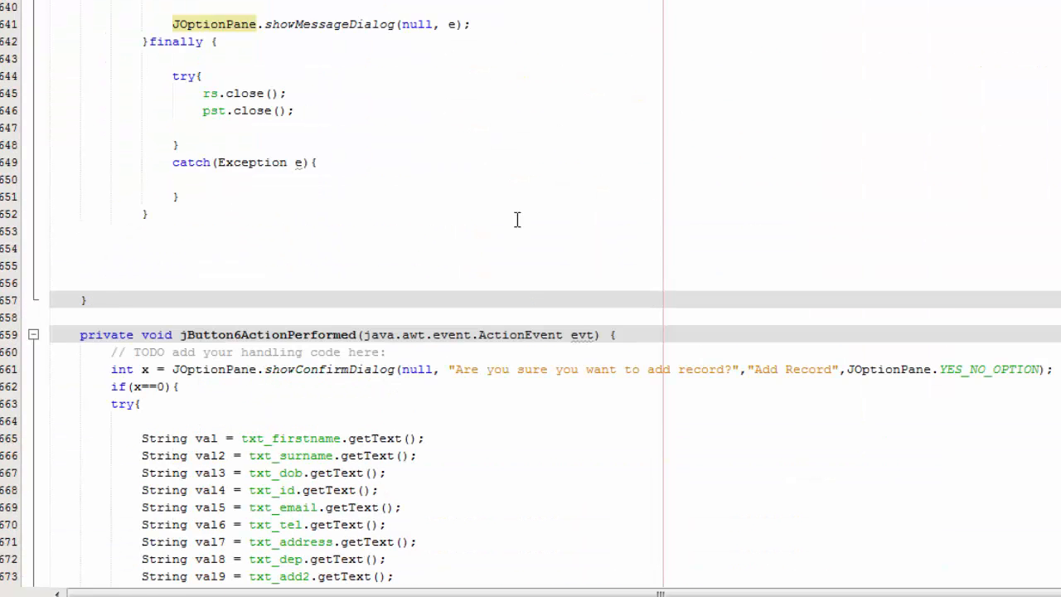
scroll(down, 3)
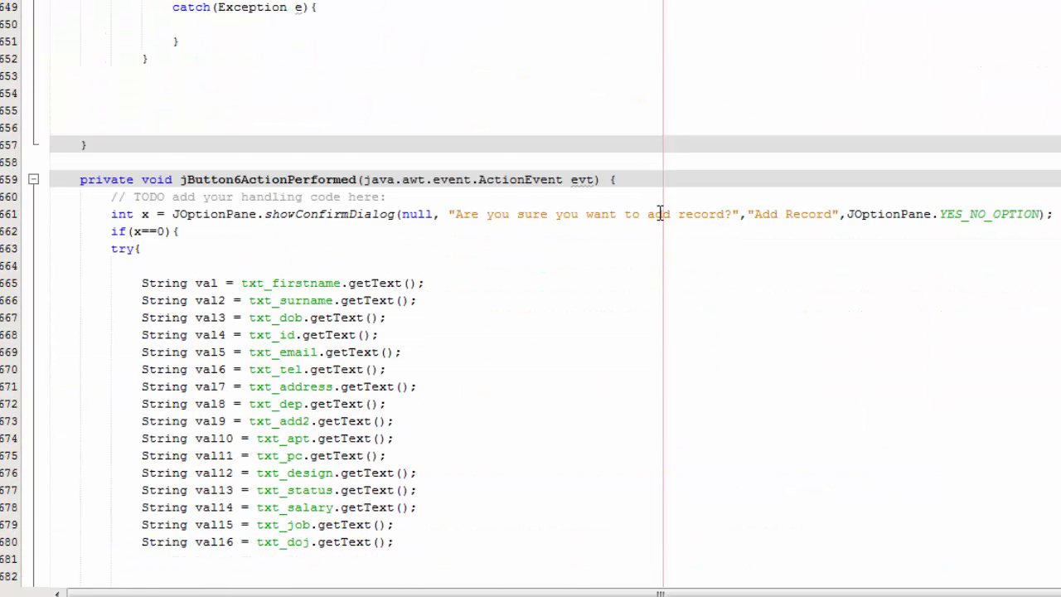
text(updfatye)
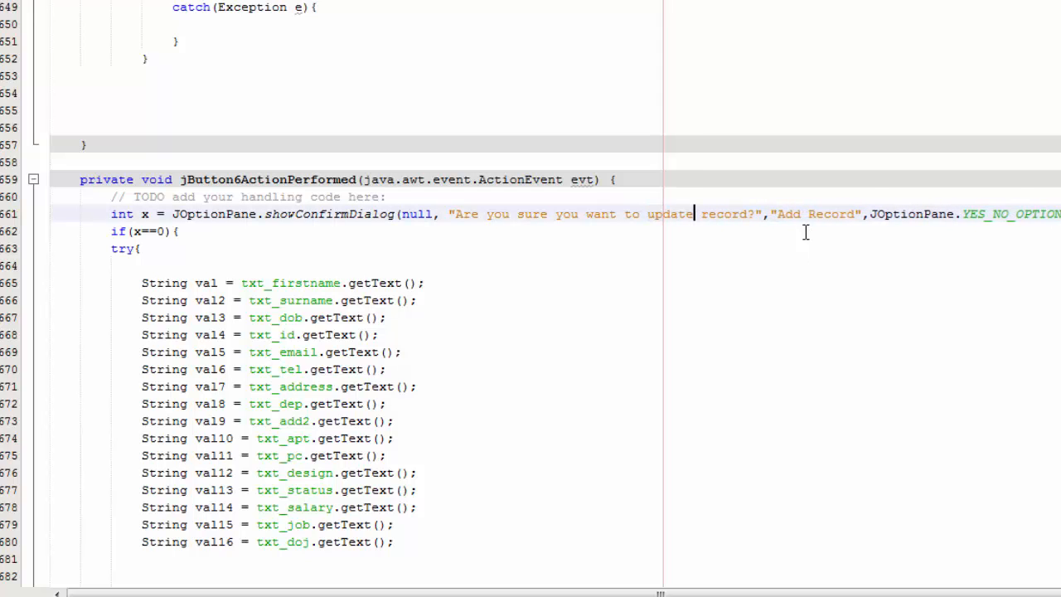
text(U)
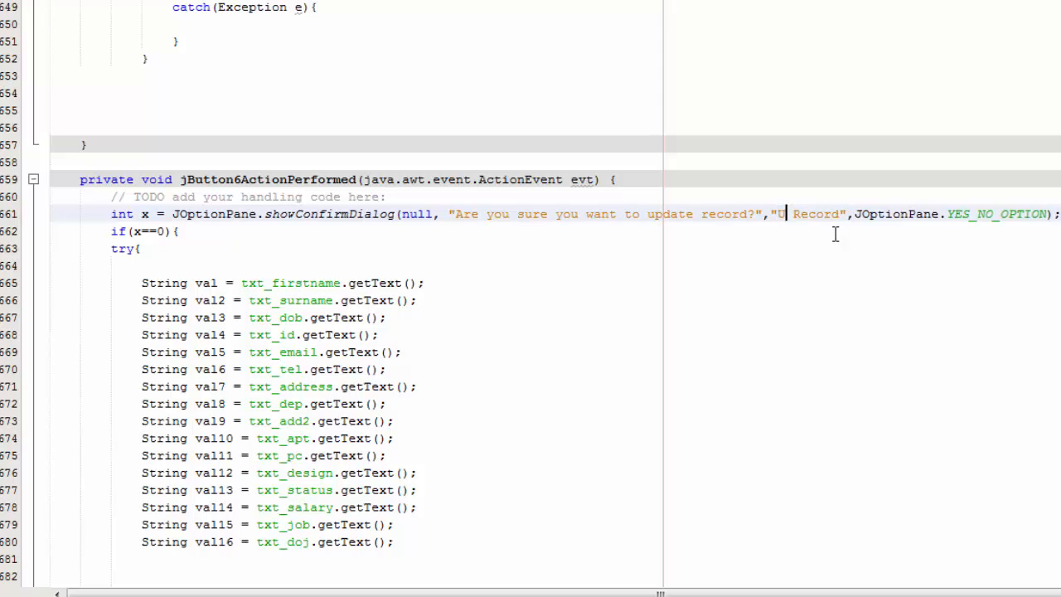
text(pdate)
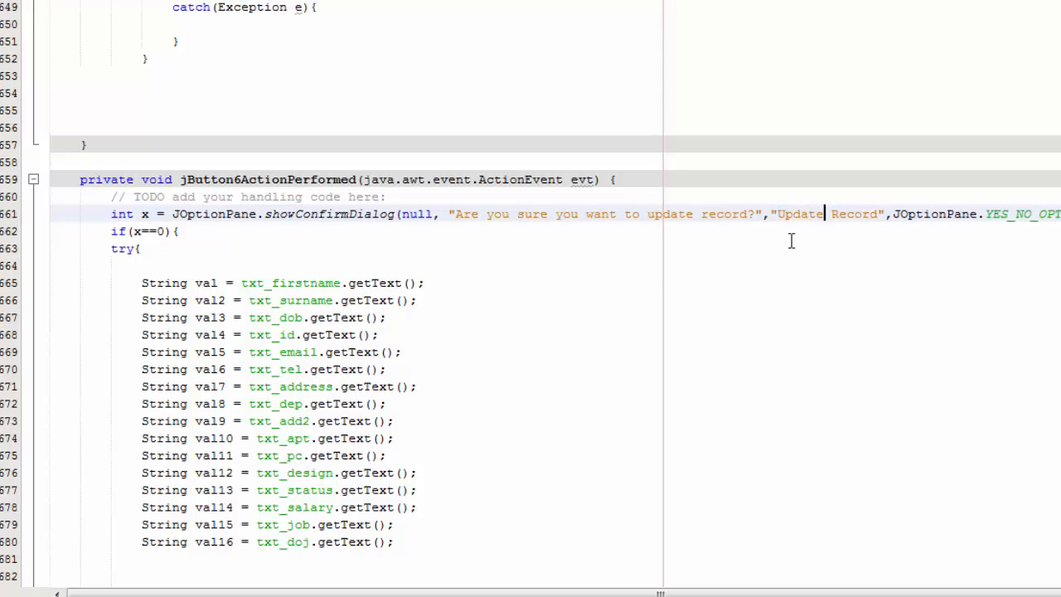
click(719, 259)
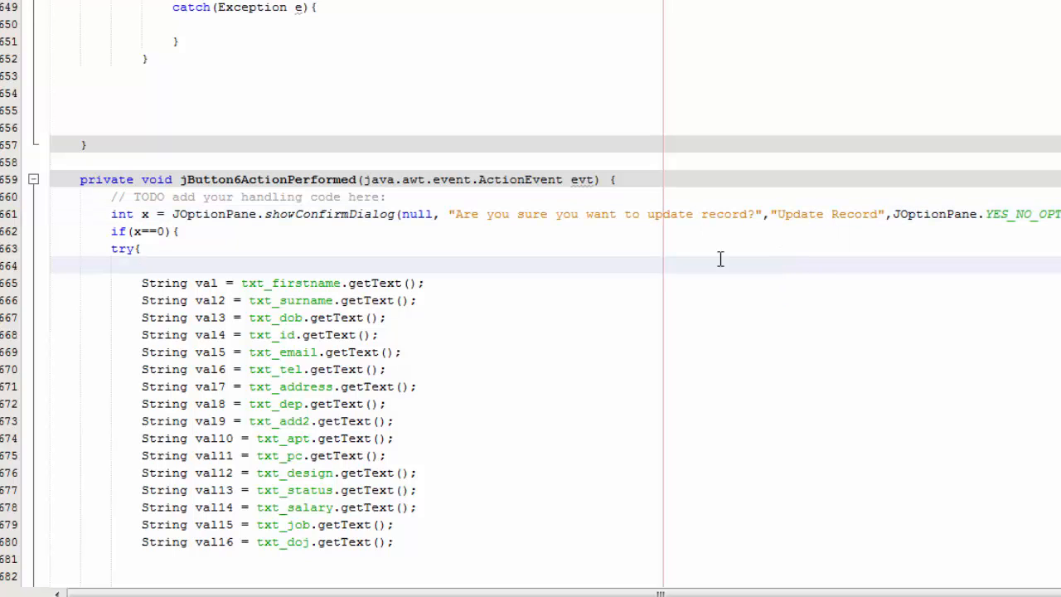
Paste the confirmation line and if(x==0) into jButton4ActionPerformed, changing 'Add' to 'Delete'.
scroll(up, 3)
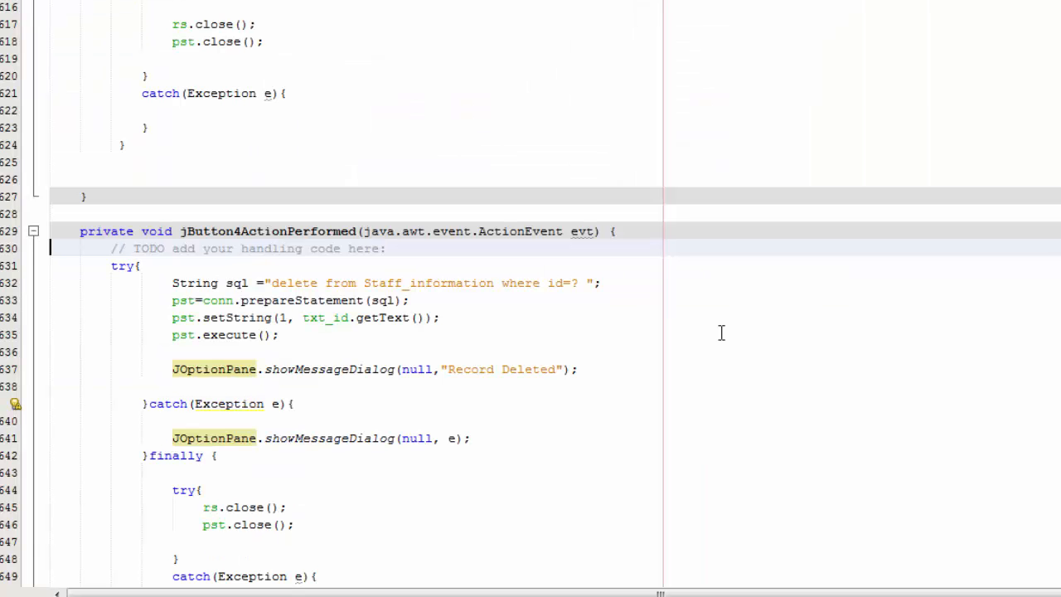
mouse_move(564, 251)
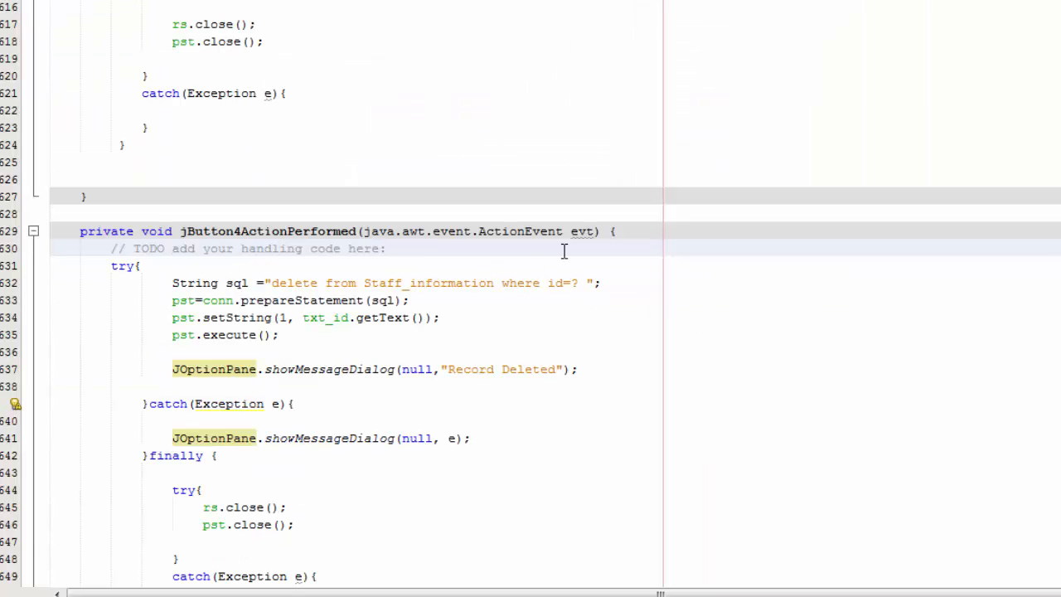
text(int x = JOptionPane.showConfirmDialog(null, "Are you sure you want to add record?","Add Record",JOptionPane.YES_NO_OPTION);)
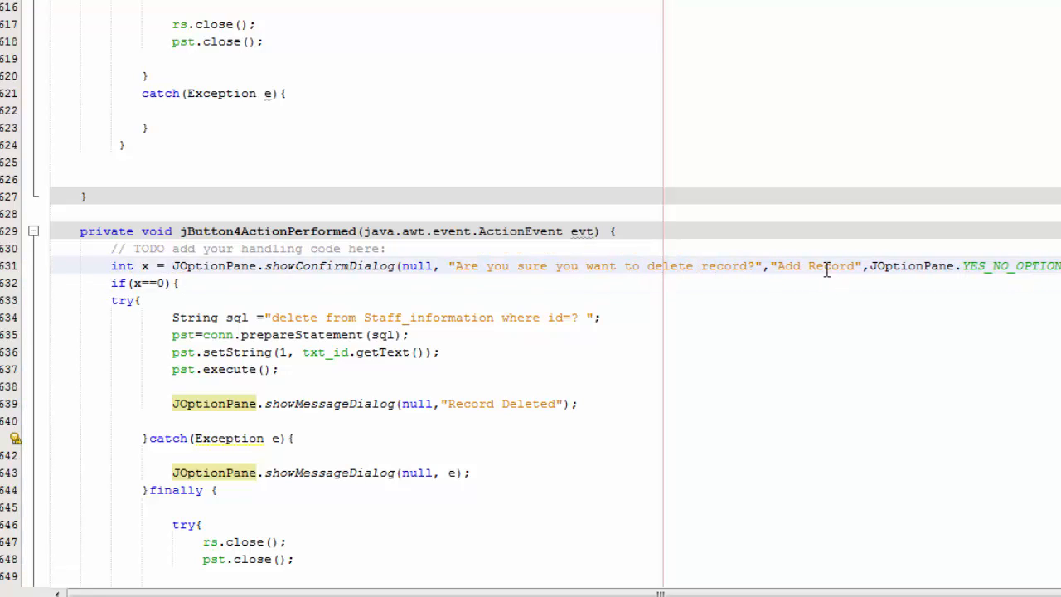
double_click(788, 266)
text(Delete)
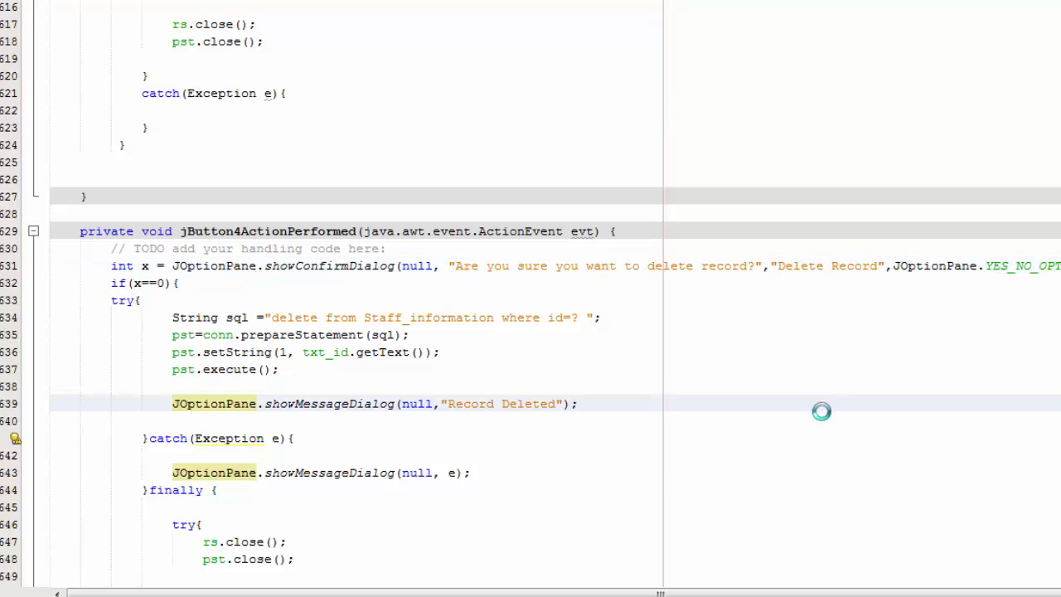
scroll(down, 3)
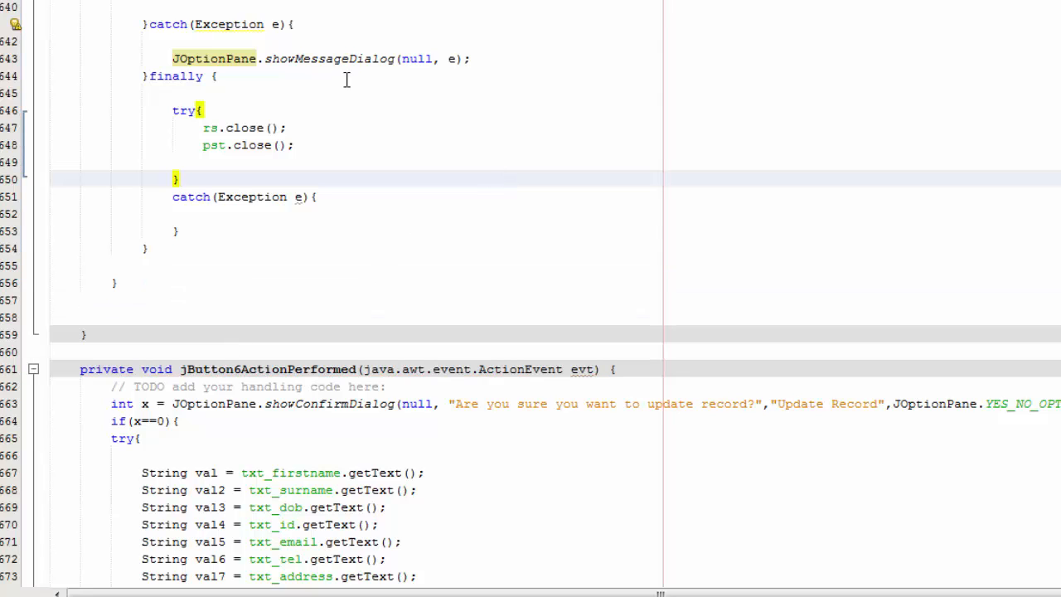
click(178, 179)
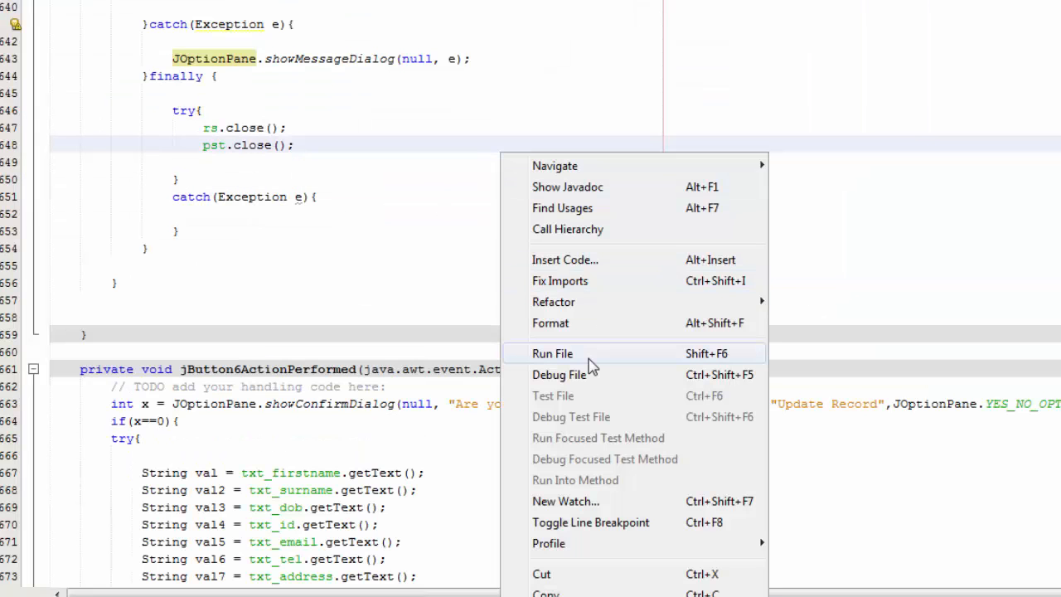
Run the form, look up employee 8 (Yuri bubble), delete it and clear the fields.
click(553, 353)
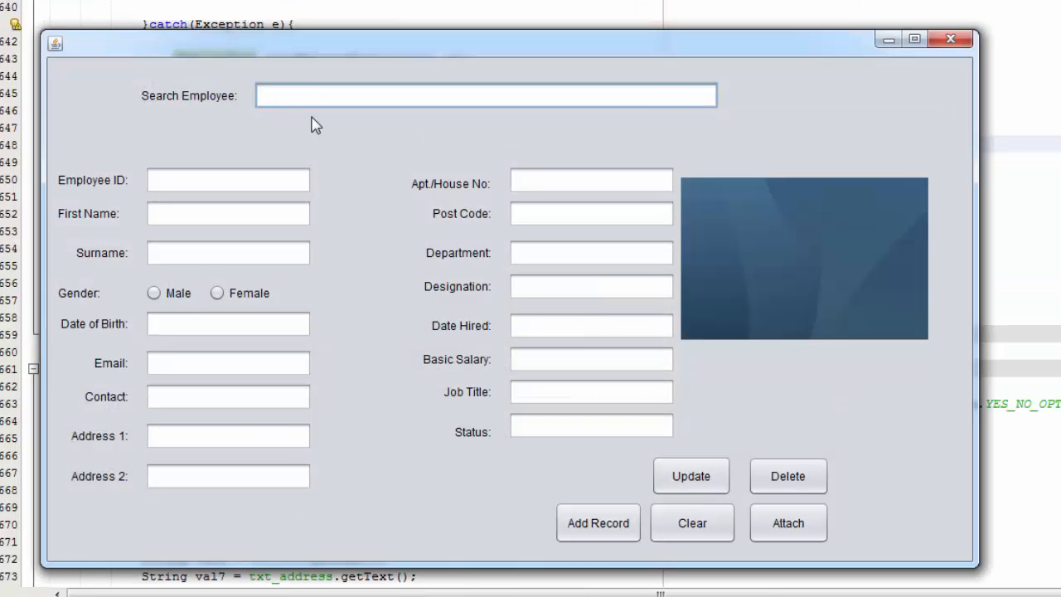
text(8)
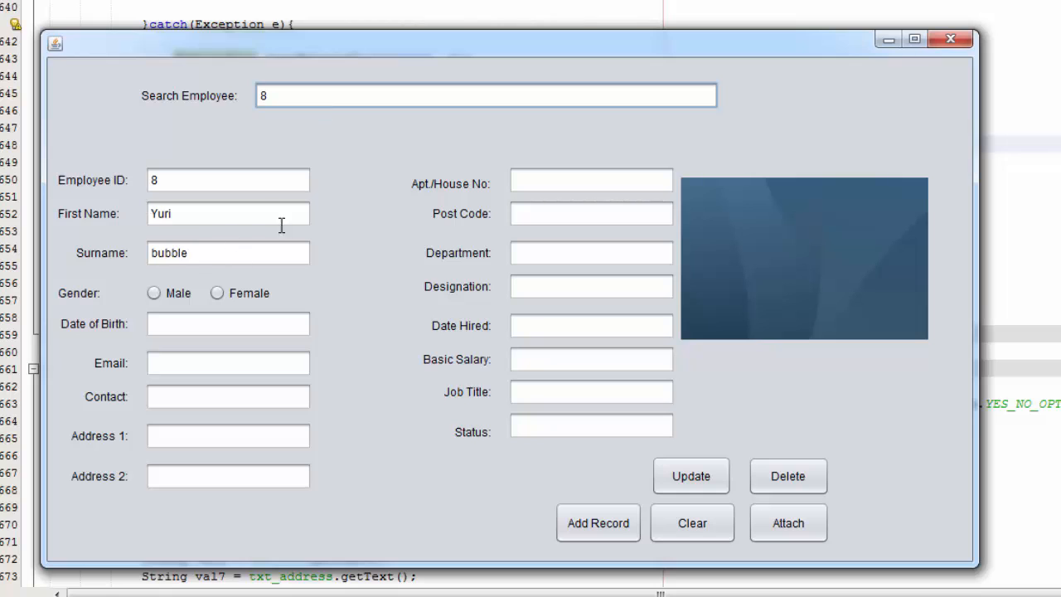
click(787, 476)
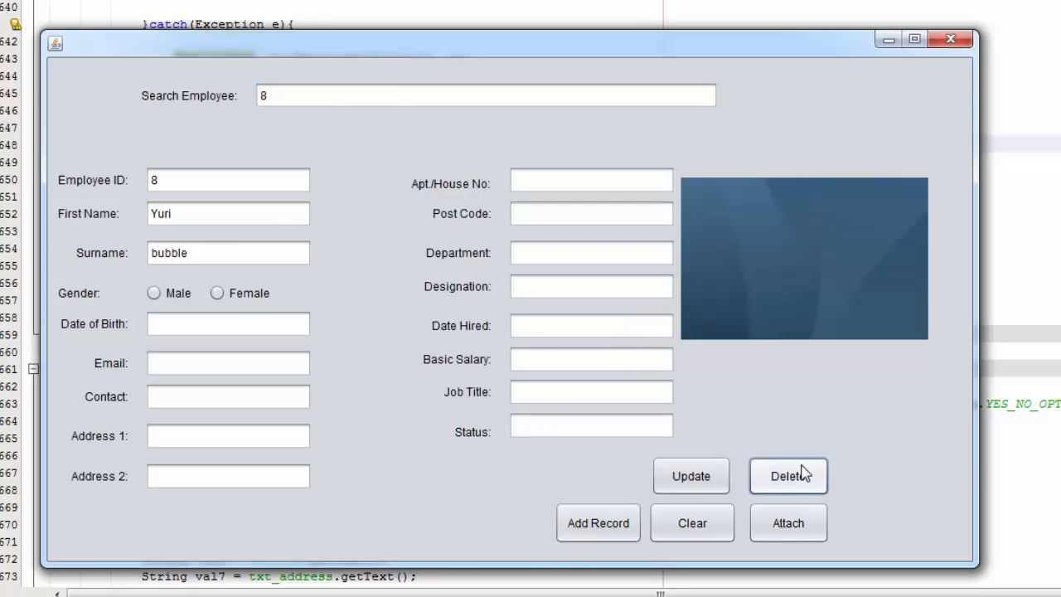
mouse_move(602, 325)
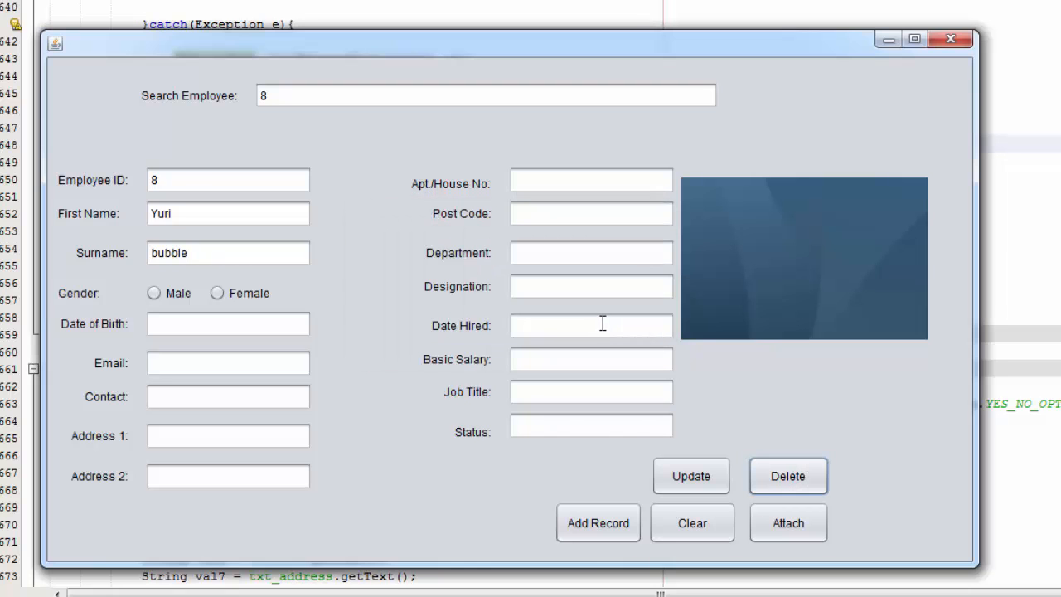
mouse_move(602, 324)
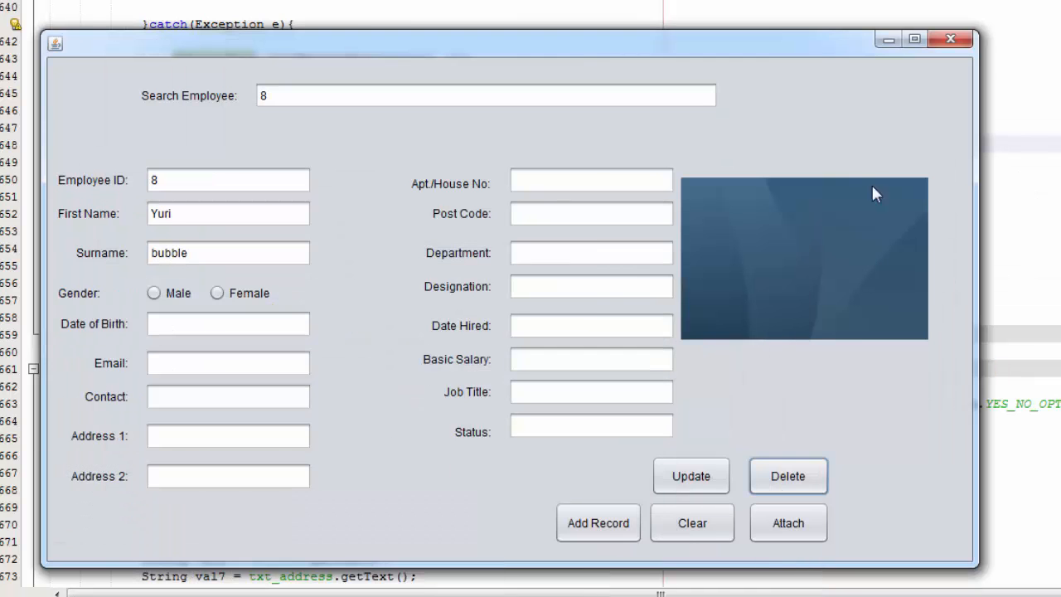
click(692, 523)
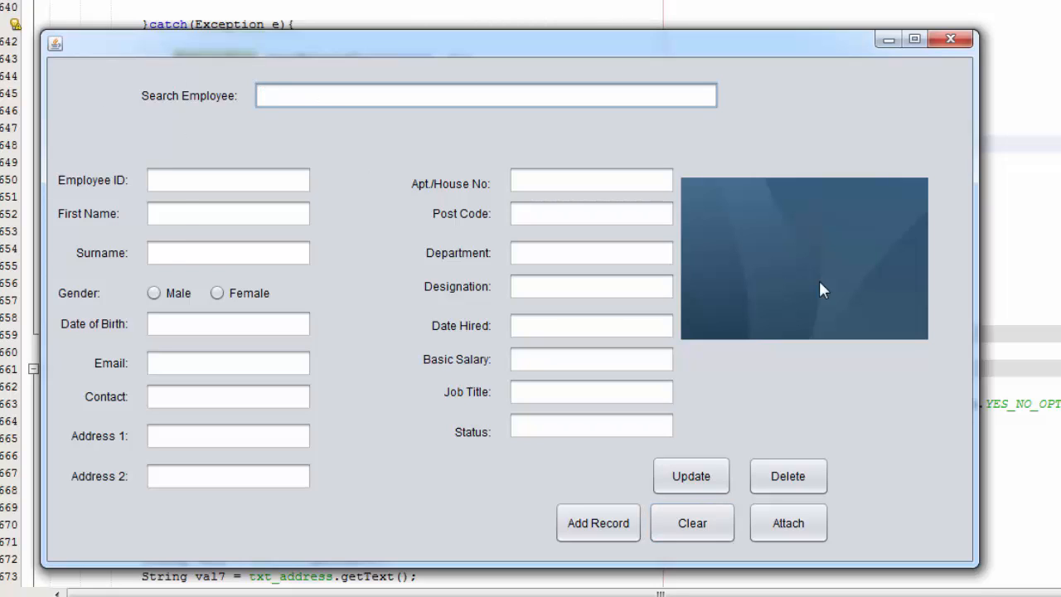
Rename employee 9 to google11 Maps11, approve the update and dismiss the Record Updated notice.
text(9)
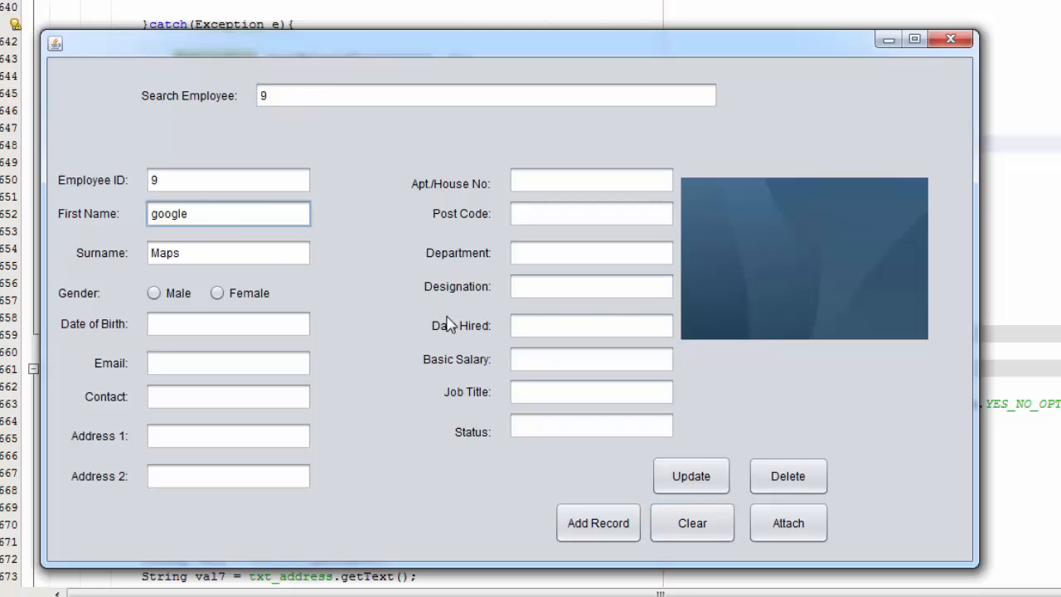
text(11)
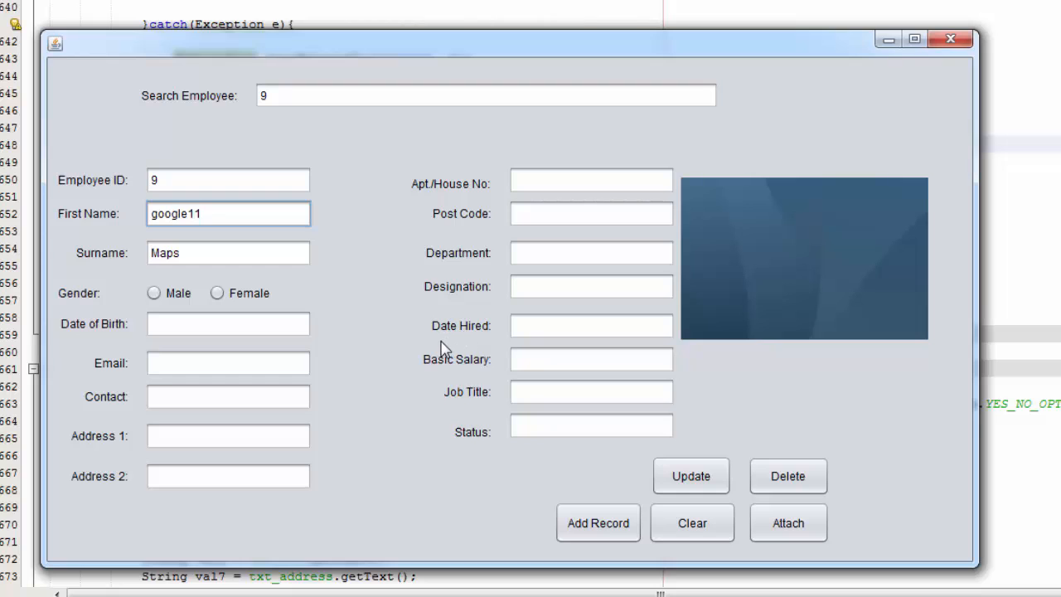
click(690, 476)
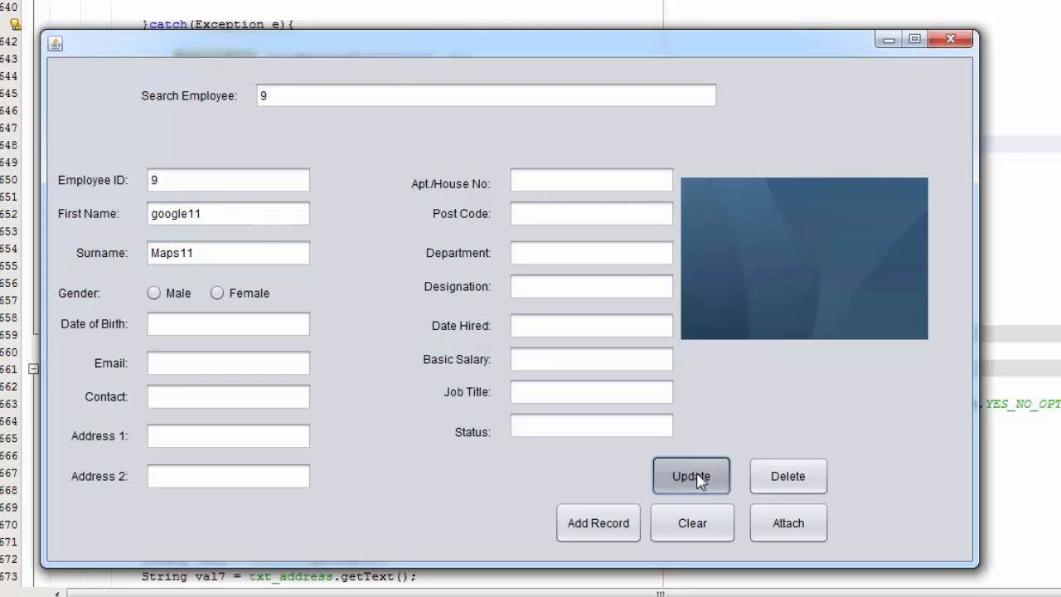
mouse_move(538, 340)
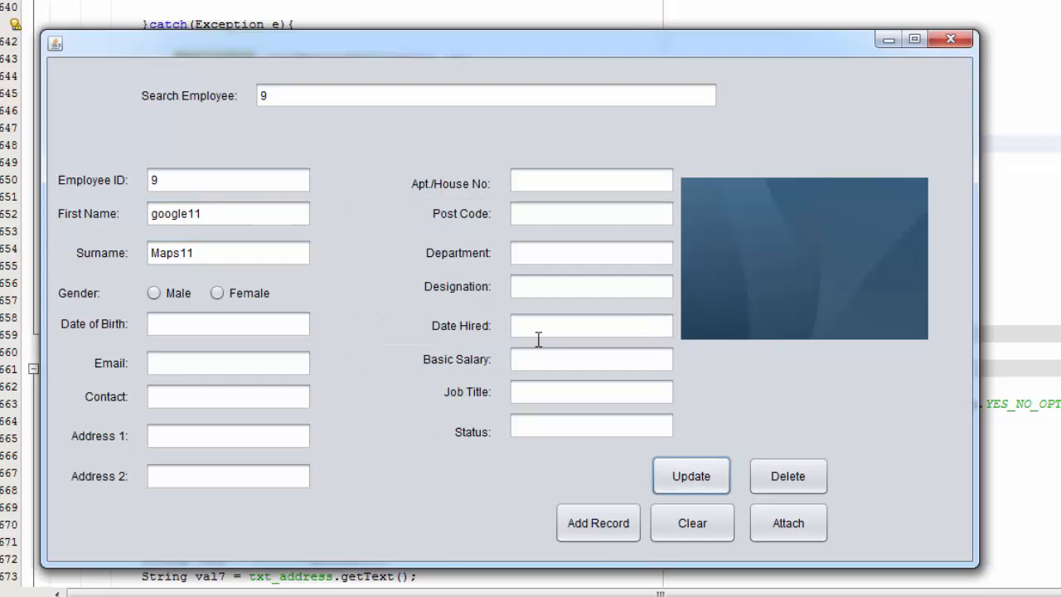
click(691, 476)
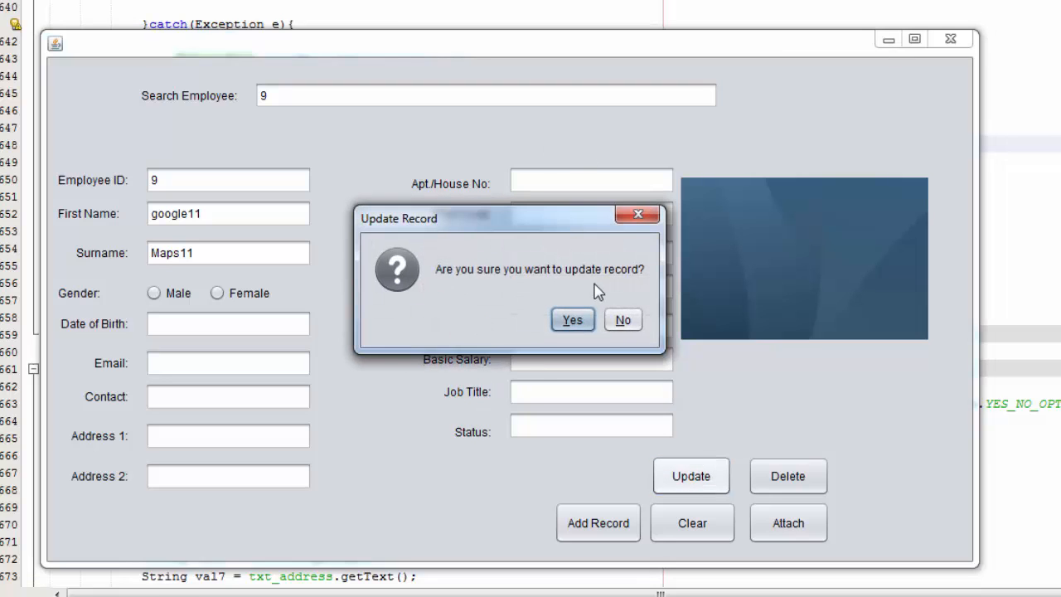
click(572, 320)
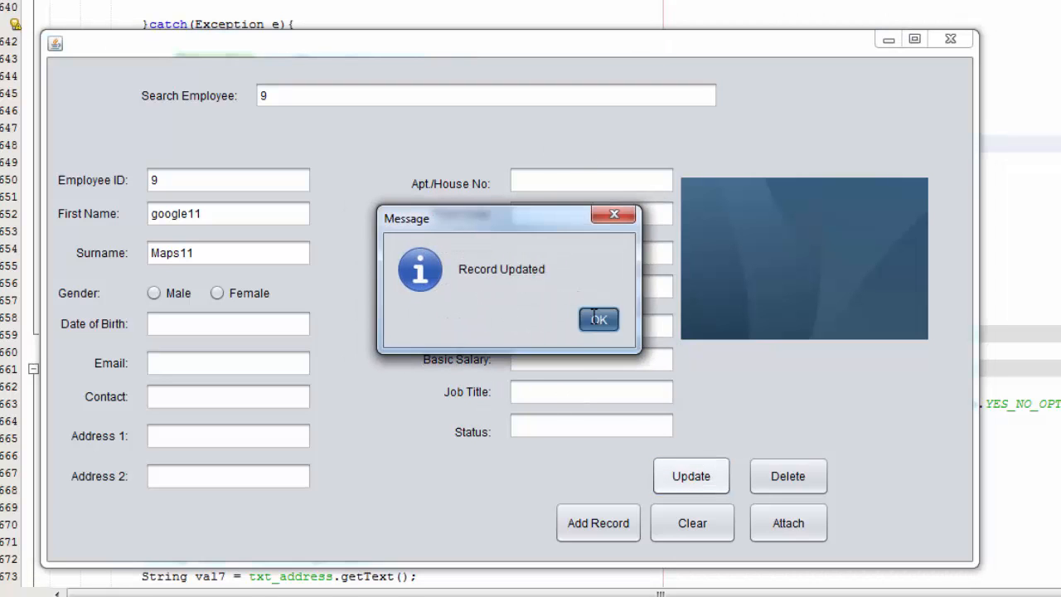
click(598, 320)
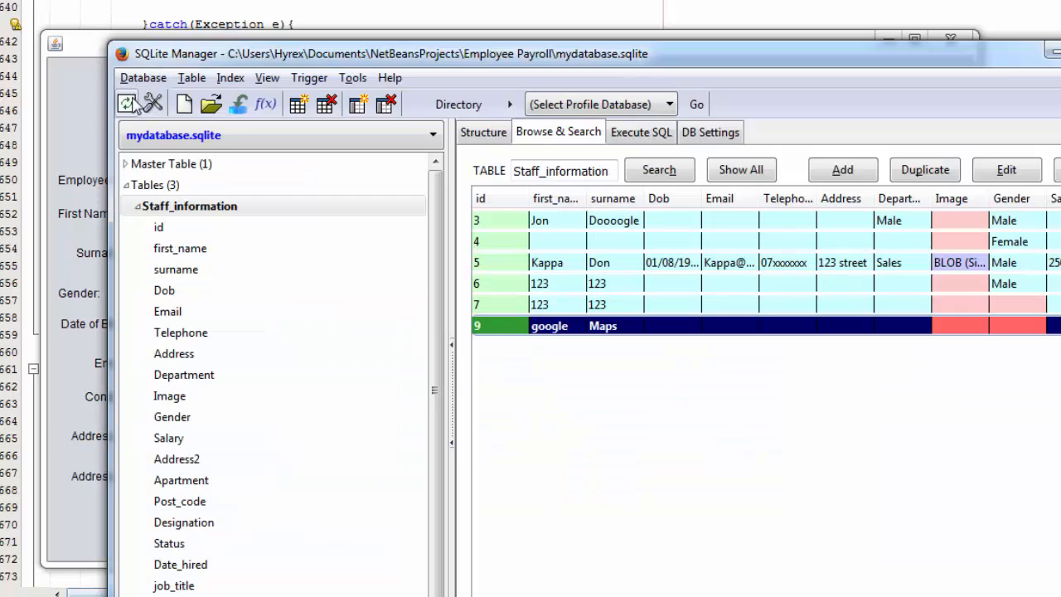
Review the Staff_information table, then clear every field of the employee form.
text(11)
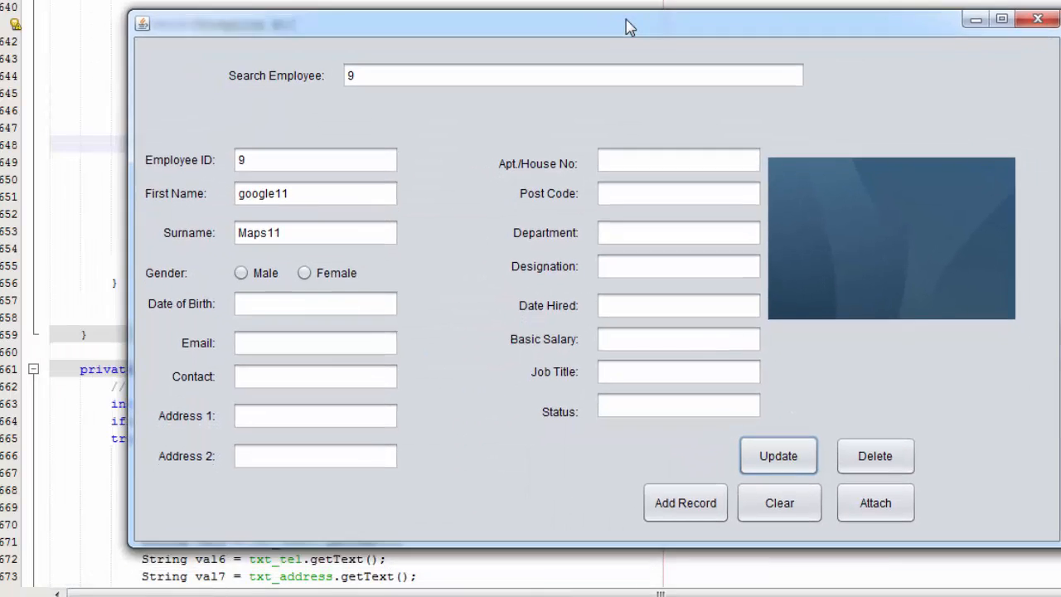
click(779, 499)
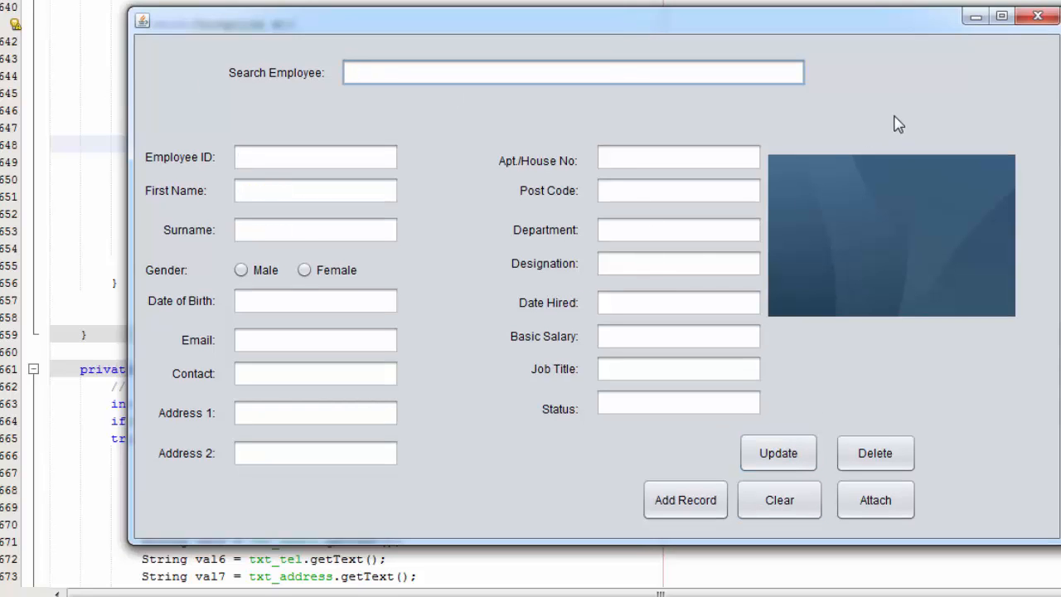
mouse_move(891, 185)
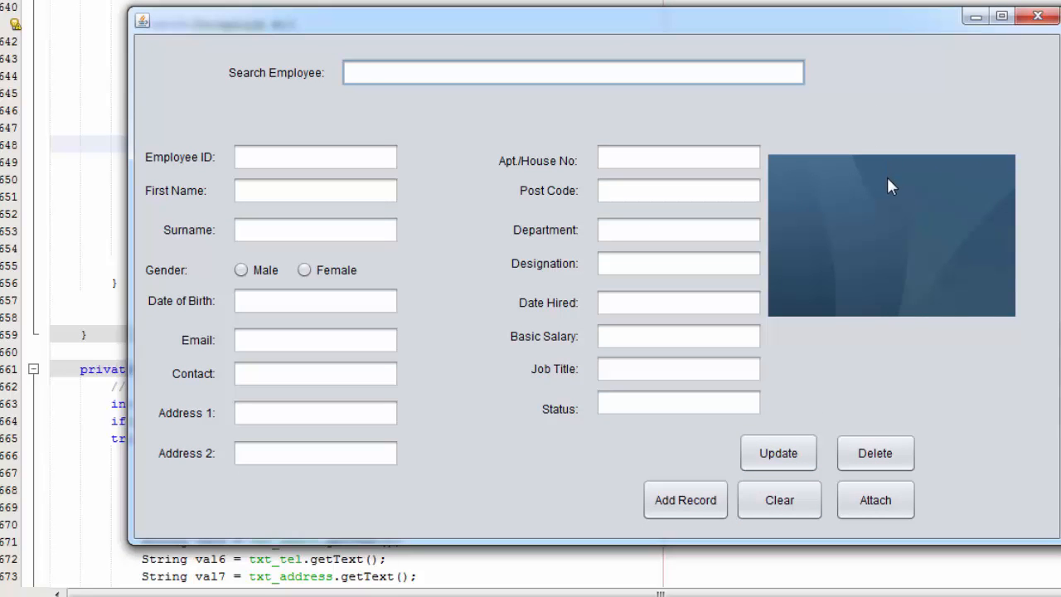